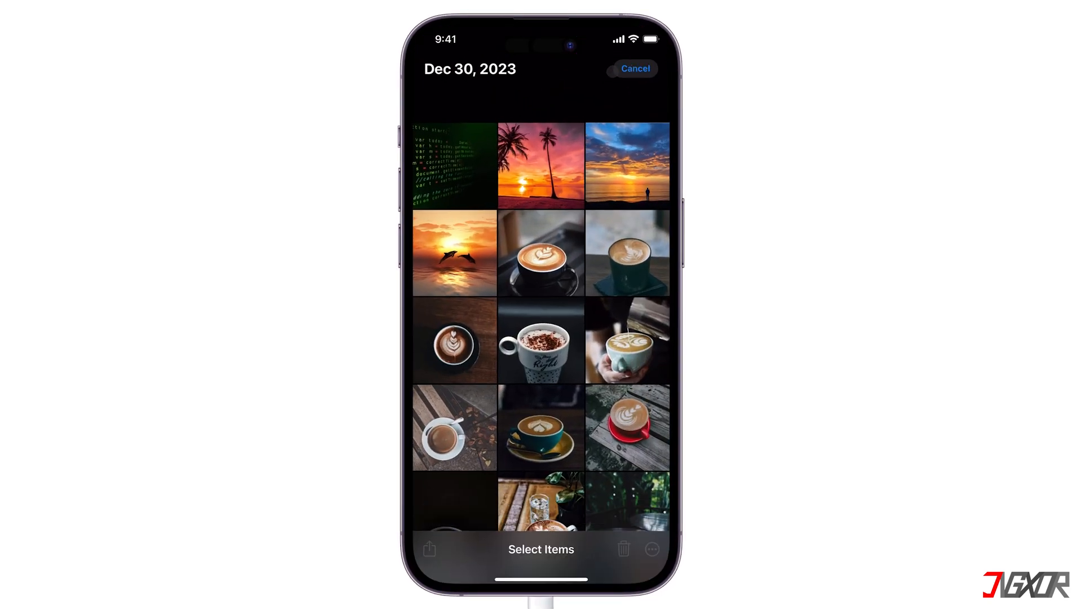
# - Start selecting coffee photos in the Dec 30, 2023 library, leaving four chosen
pyautogui.click(627, 252)
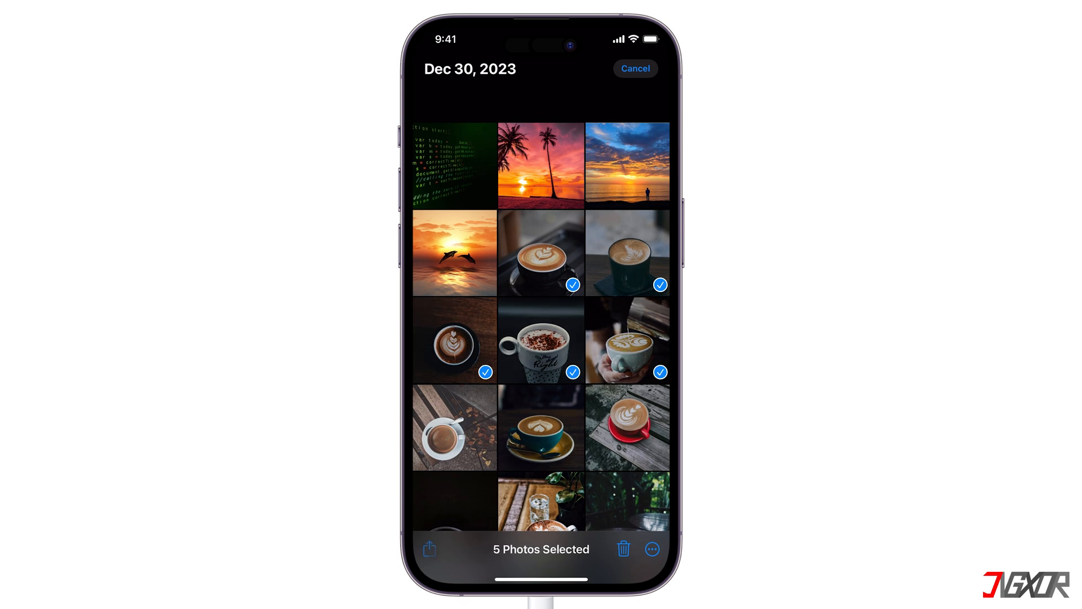
pyautogui.click(428, 548)
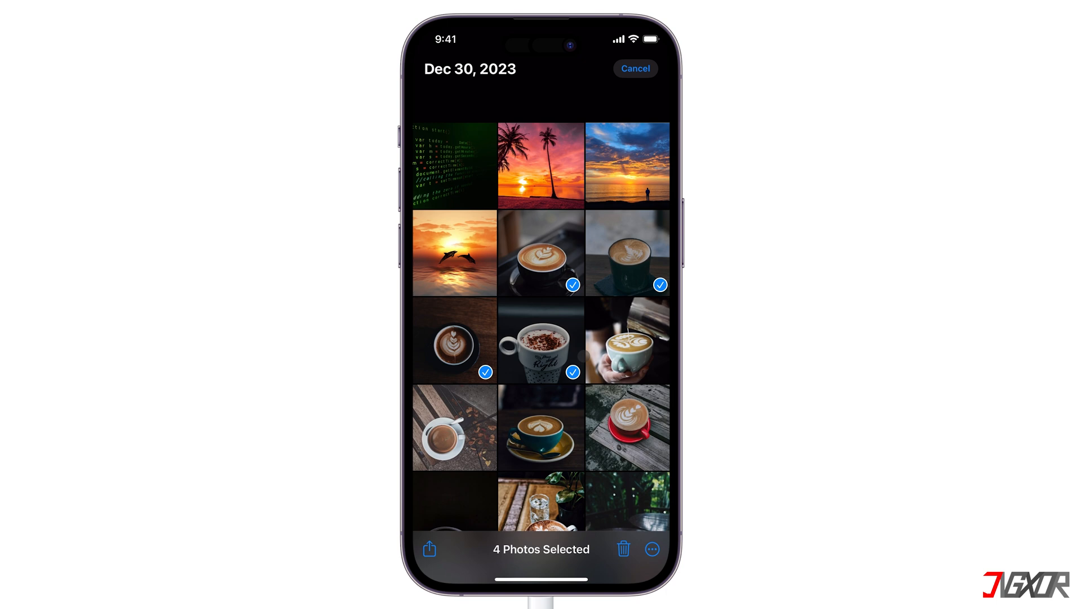
# - Add the latte-in-hand photo back, making five coffee photos selected
pyautogui.click(626, 342)
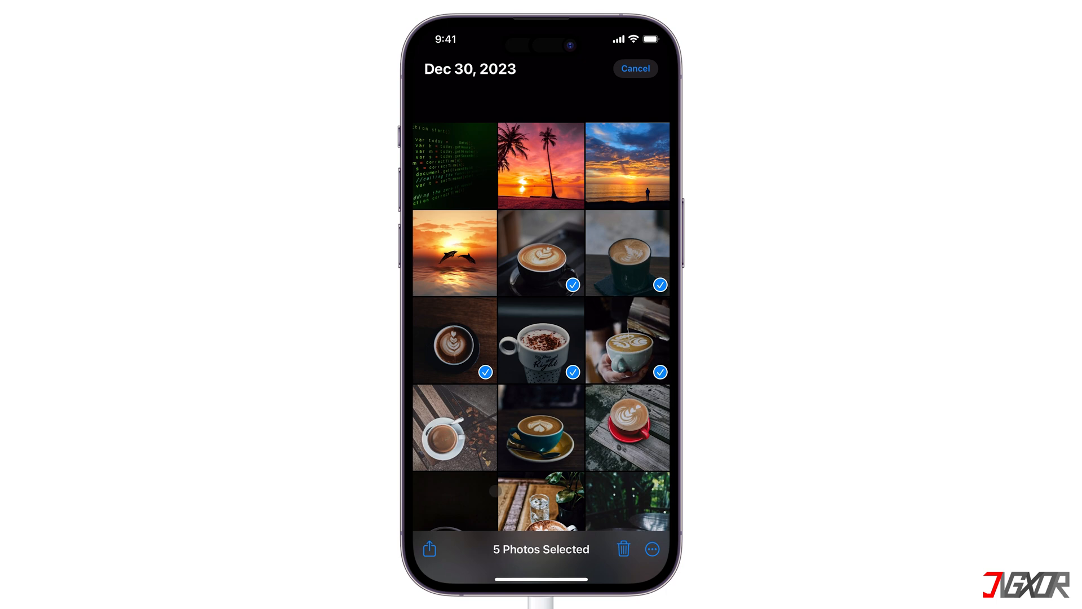
pyautogui.click(428, 548)
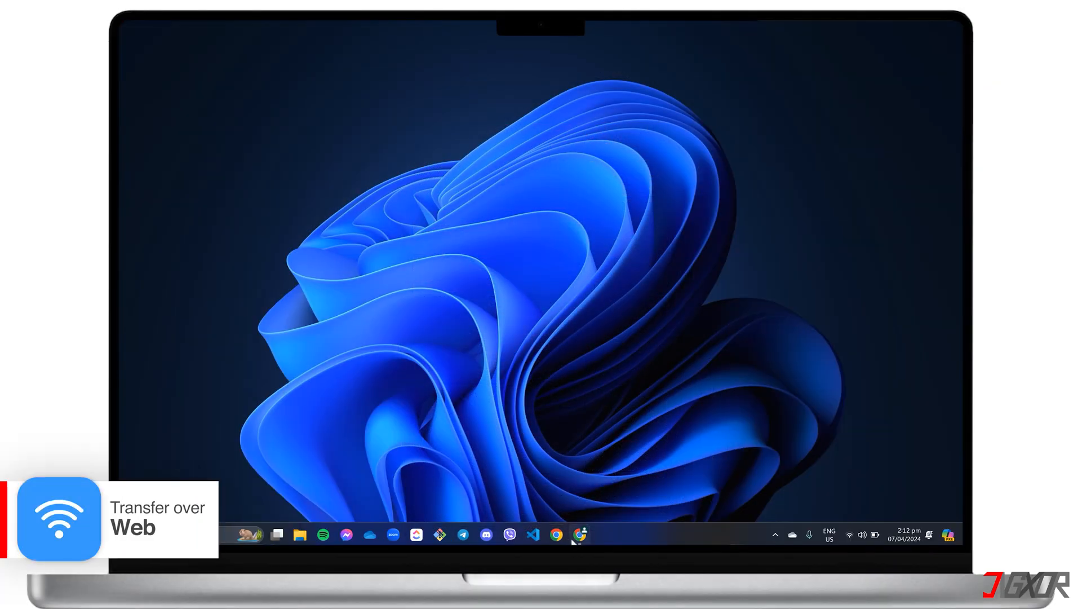
# - Launch Chrome from the taskbar and go to snapdrop.net
pyautogui.click(557, 535)
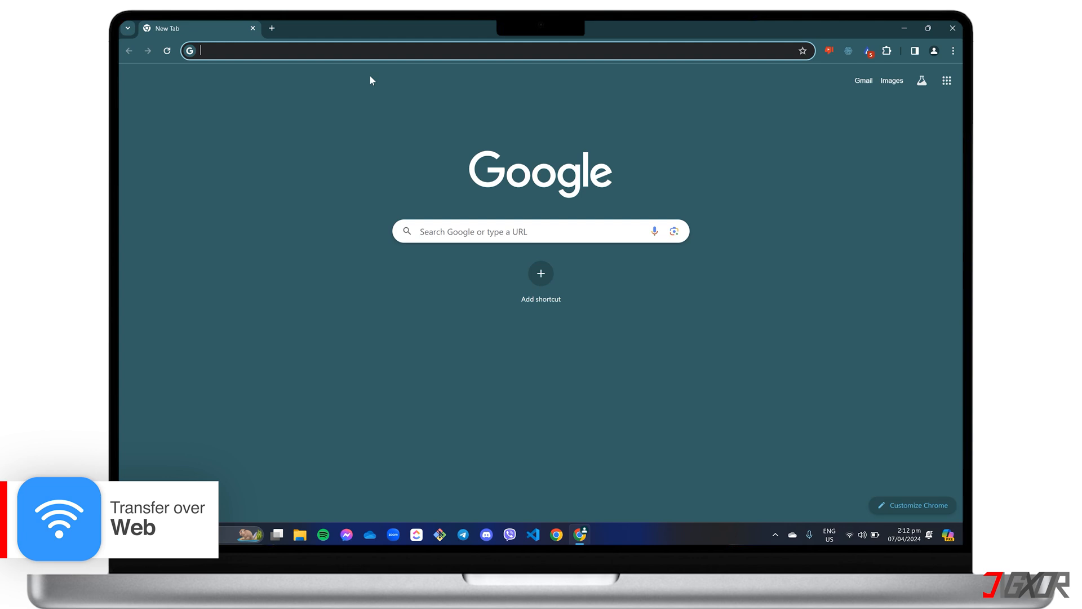
pyautogui.write('snapdrop.net')
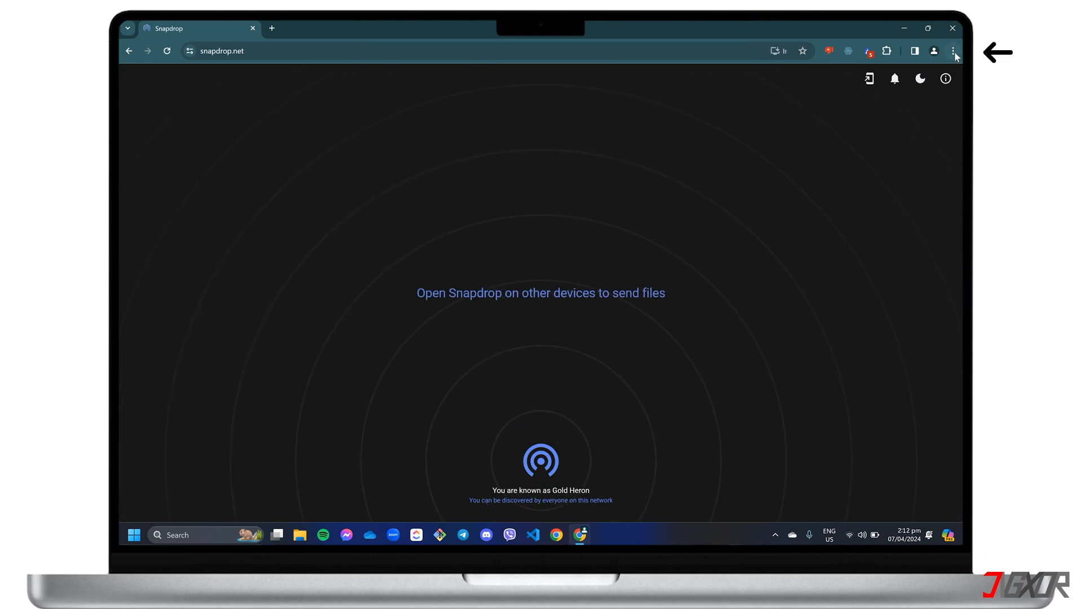
# - Set Chrome's download folder to ESD-USB (E:) in Settings > Downloads
pyautogui.click(954, 52)
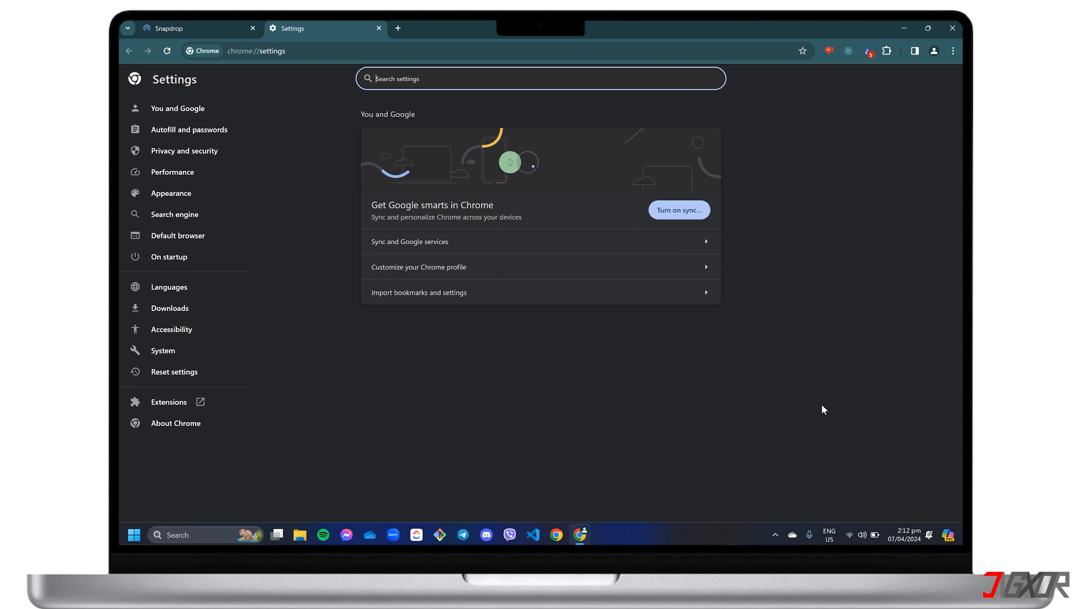
pyautogui.moveTo(169, 307)
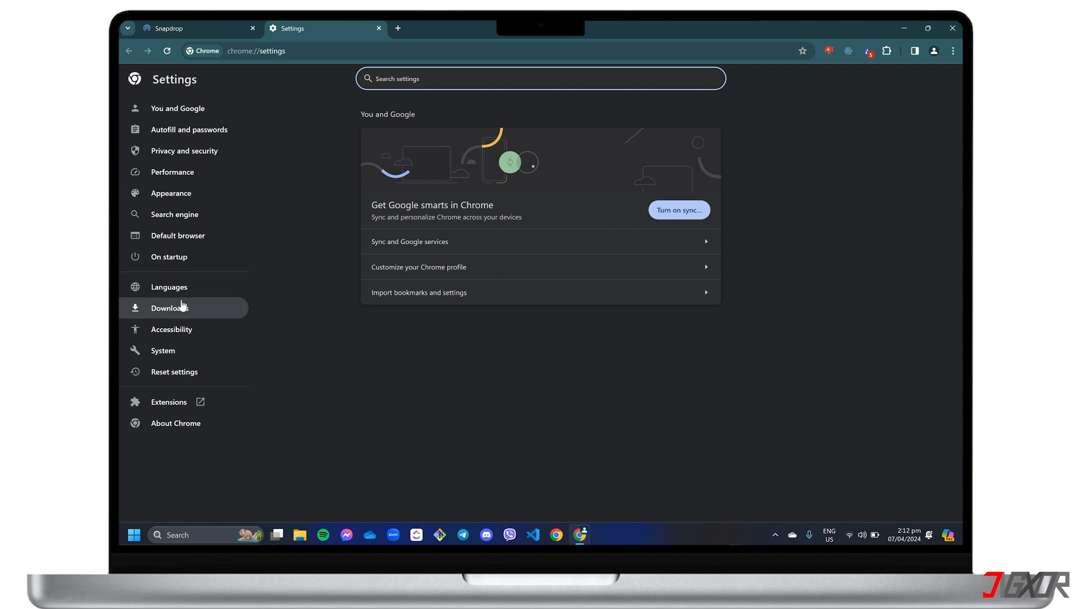
pyautogui.click(170, 308)
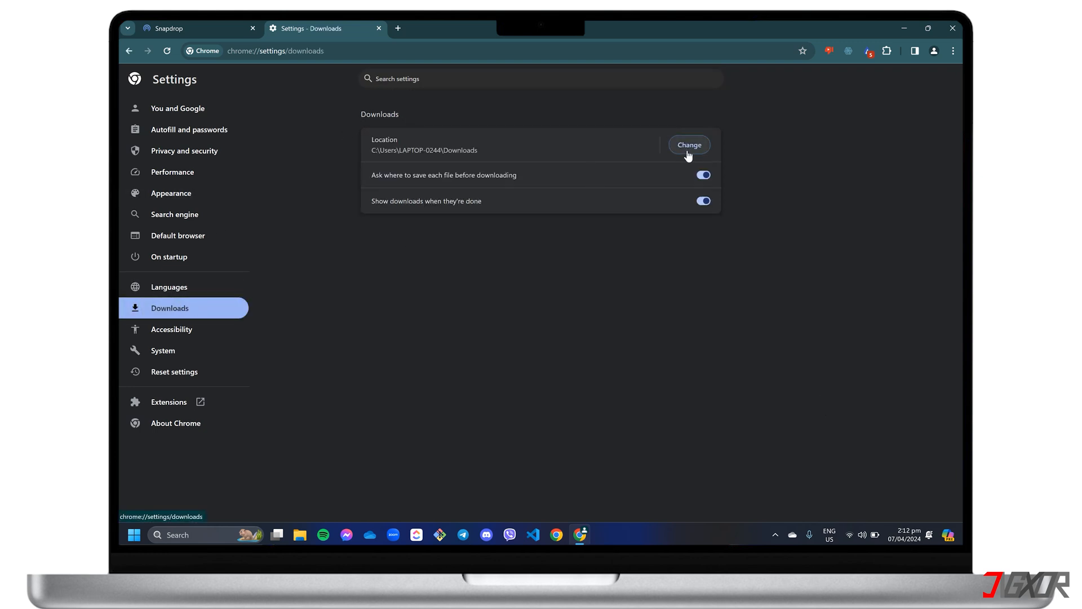
pyautogui.click(688, 144)
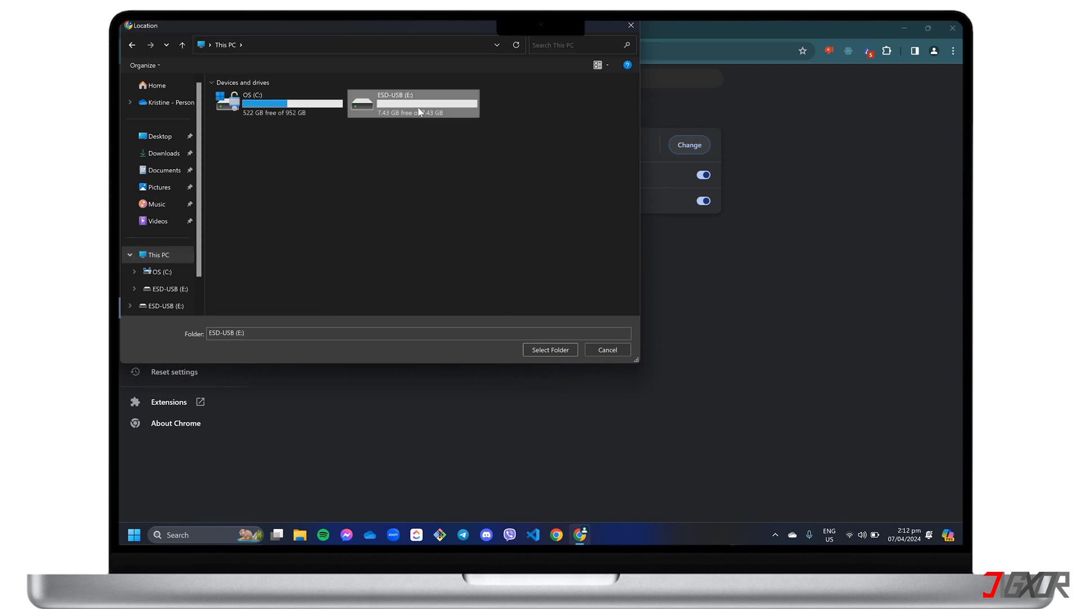
pyautogui.click(549, 349)
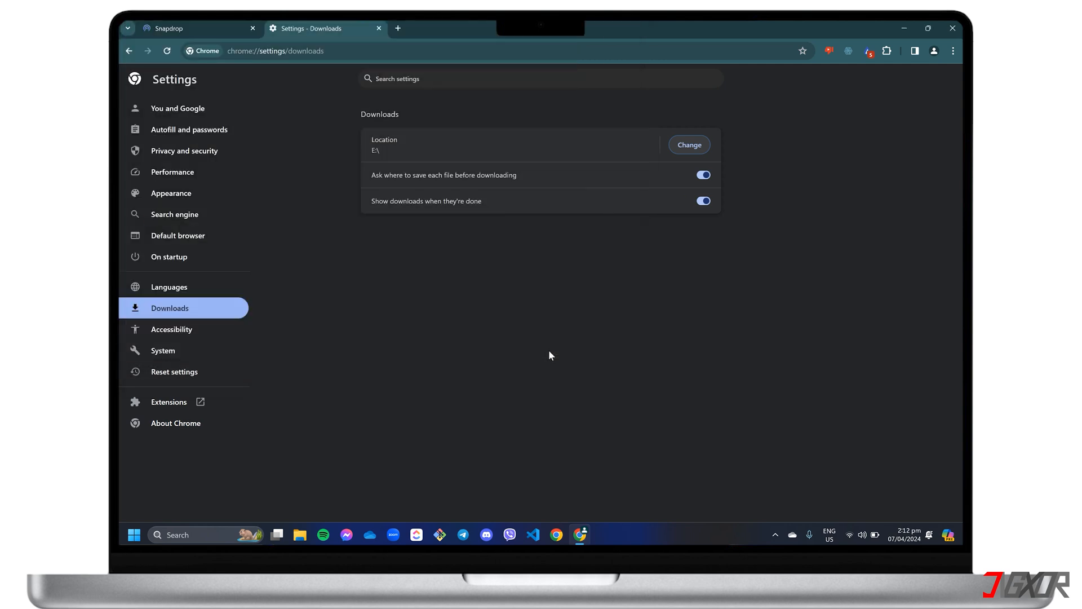
pyautogui.click(703, 175)
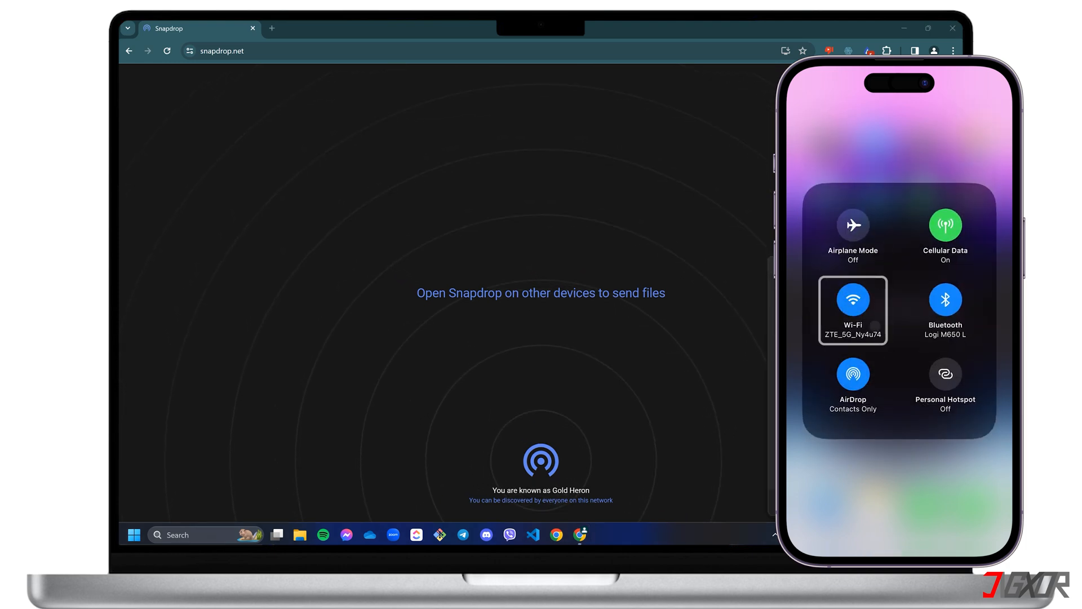
# - Send four coffee photos from the iPhone Photo Library via Snapdrop and save the received photo
pyautogui.click(849, 533)
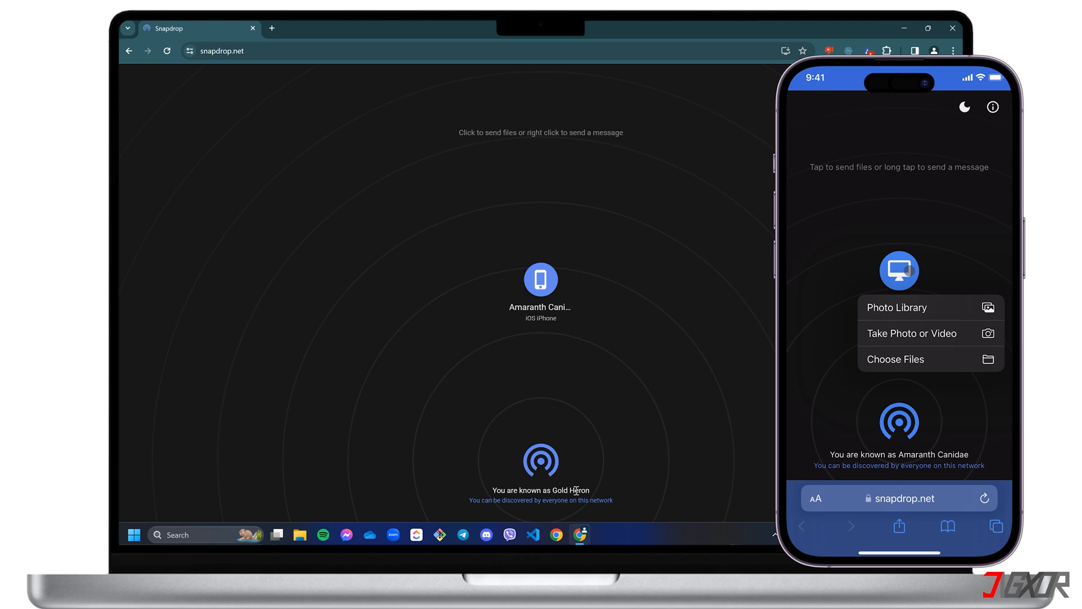
pyautogui.click(896, 307)
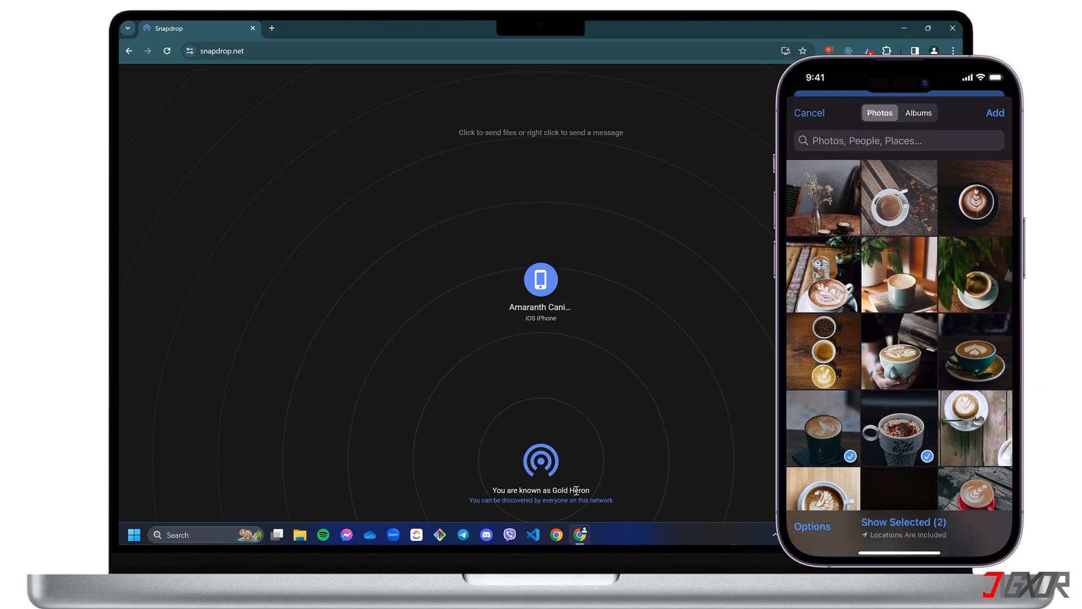
pyautogui.click(974, 426)
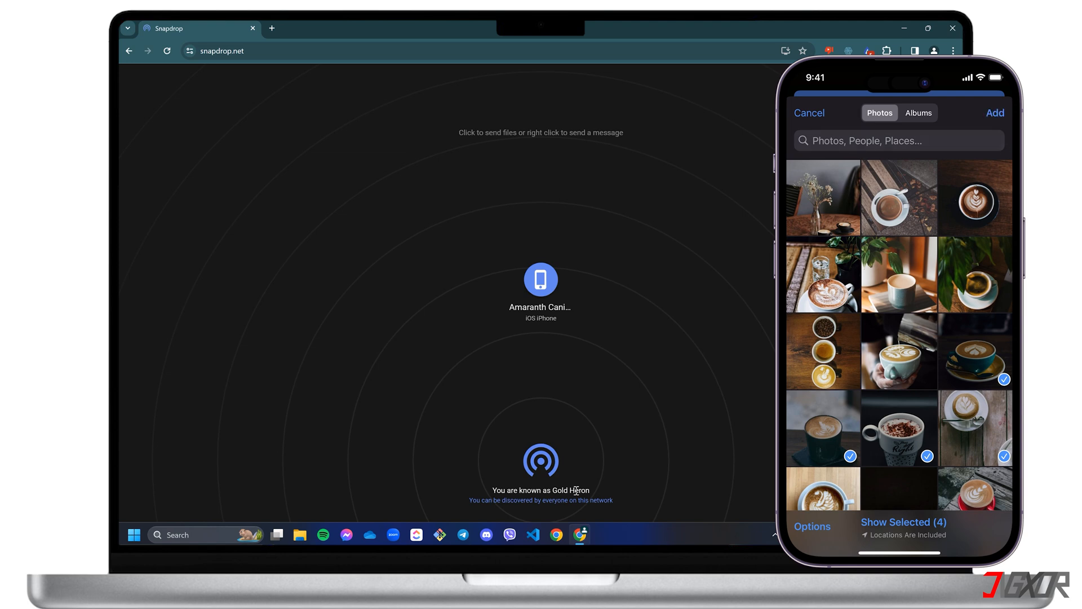
pyautogui.click(994, 113)
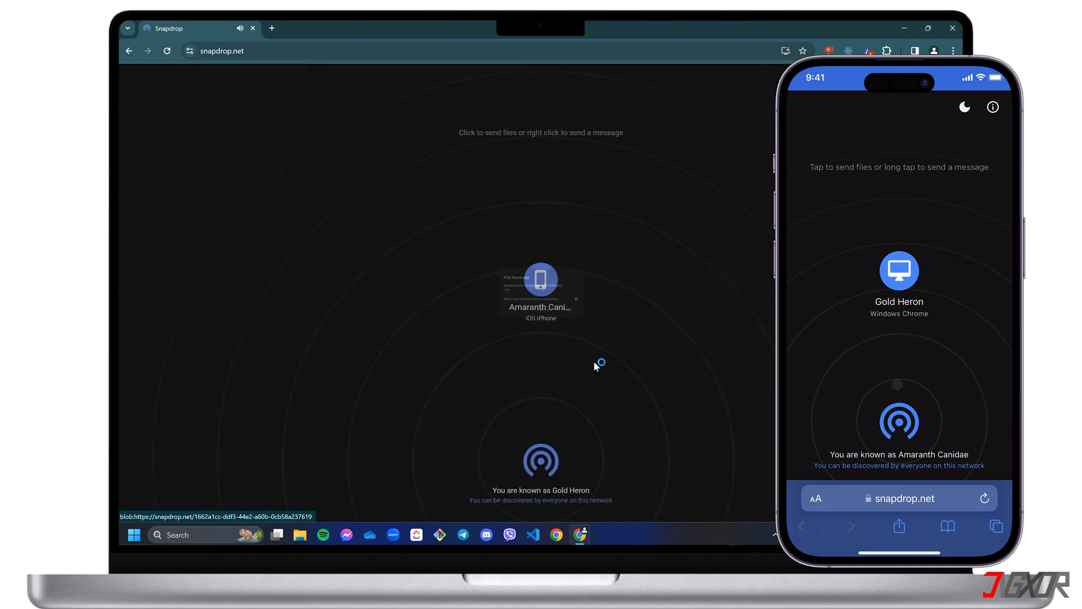
pyautogui.click(541, 283)
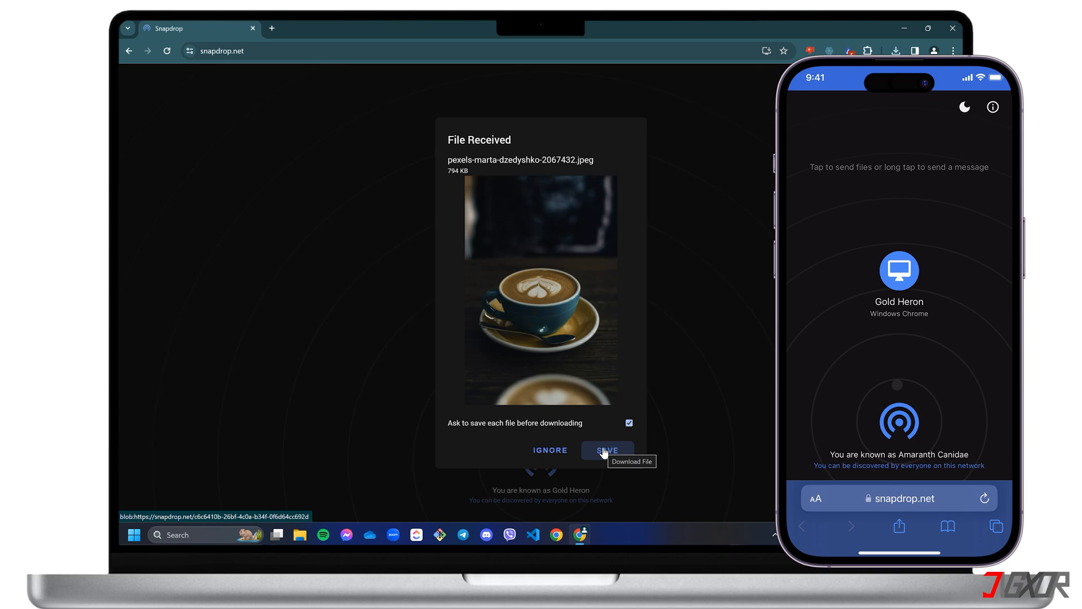
pyautogui.click(606, 450)
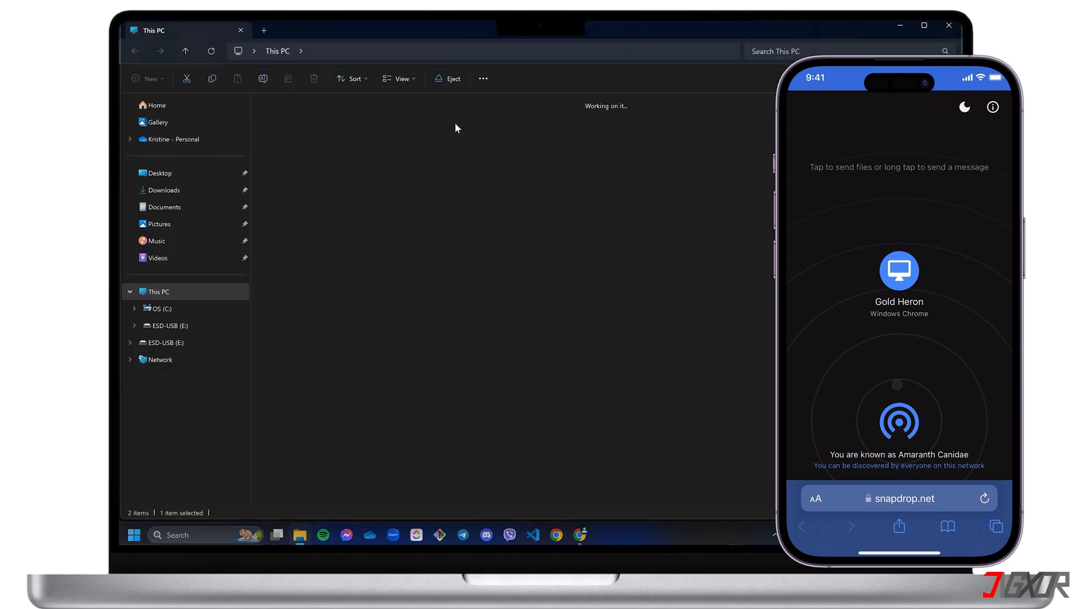
# - Show This PC in File Explorer to list the computer's drives
pyautogui.click(172, 325)
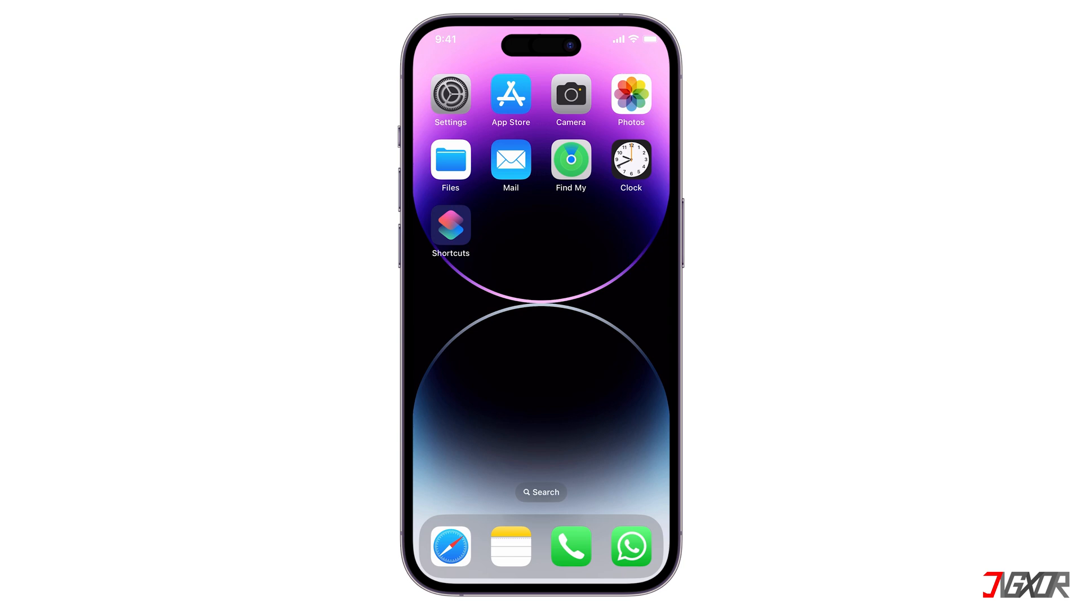
# - Reach the Photos page in iPhone Settings, where iCloud Photos is on
pyautogui.click(449, 95)
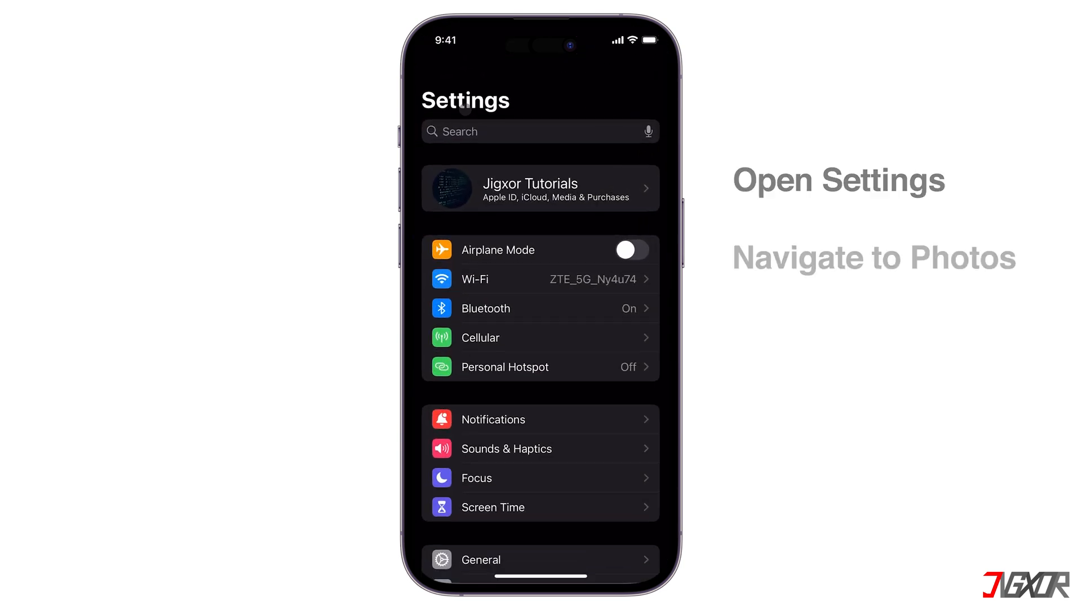
pyautogui.scroll(-3)
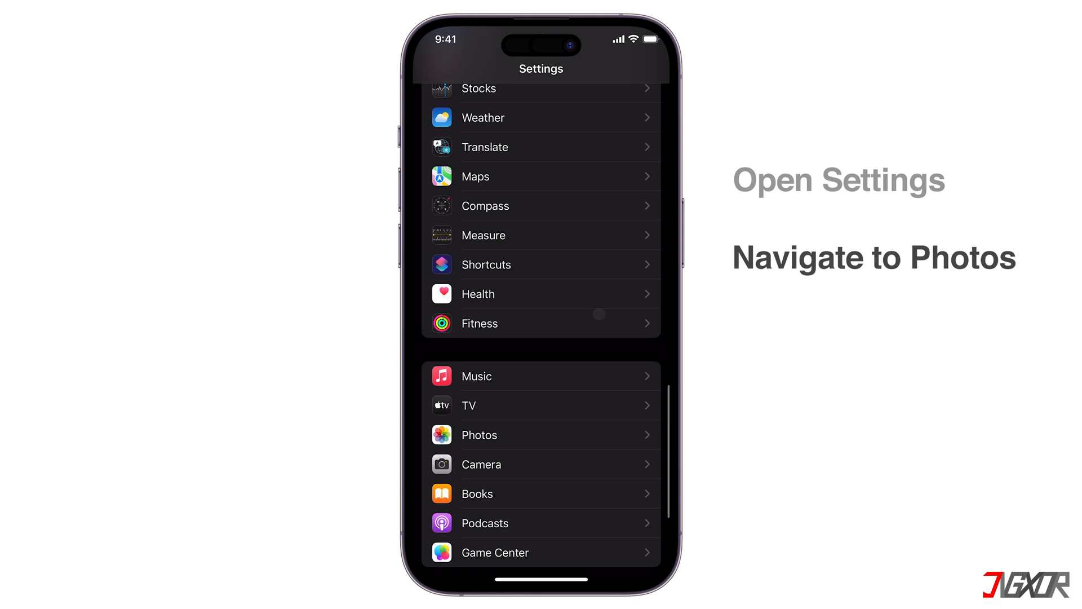
pyautogui.click(480, 434)
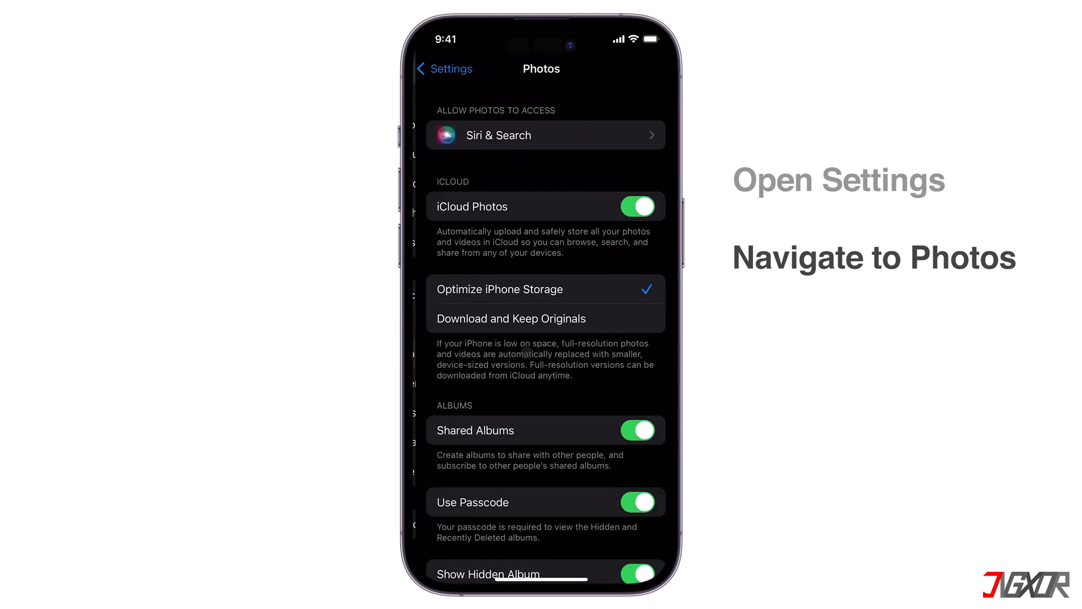
pyautogui.click(636, 206)
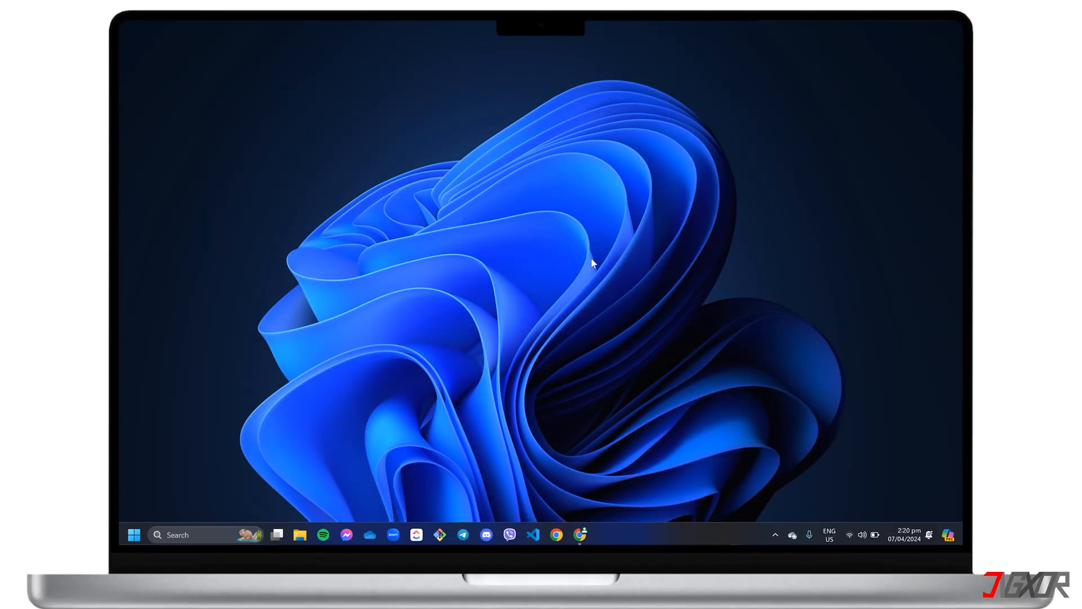
# - In Chrome's iCloud Photos, download the five selected coffee photos
pyautogui.click(556, 535)
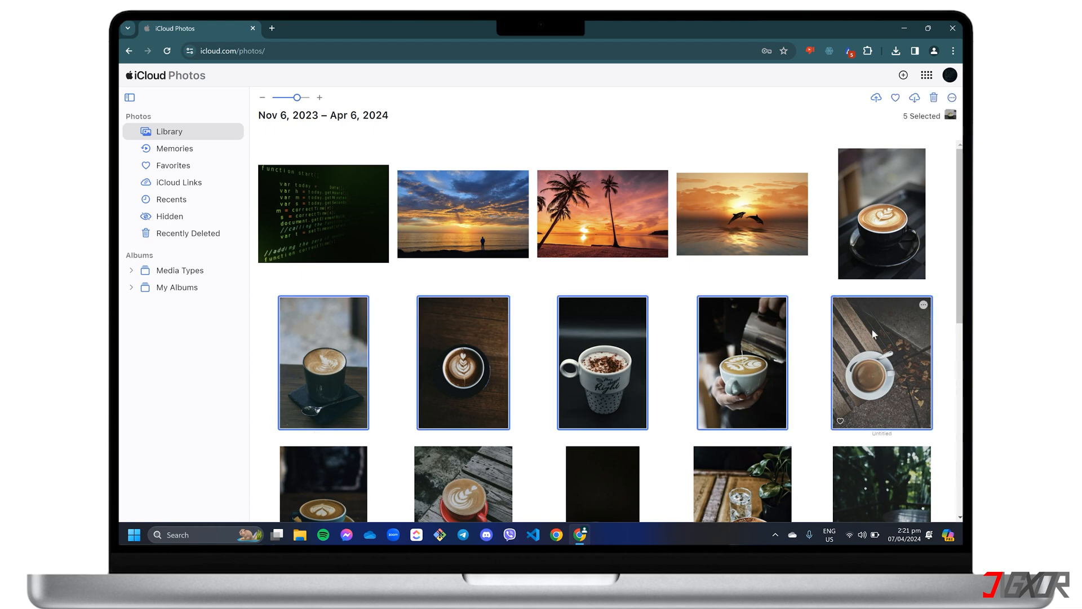
pyautogui.click(914, 98)
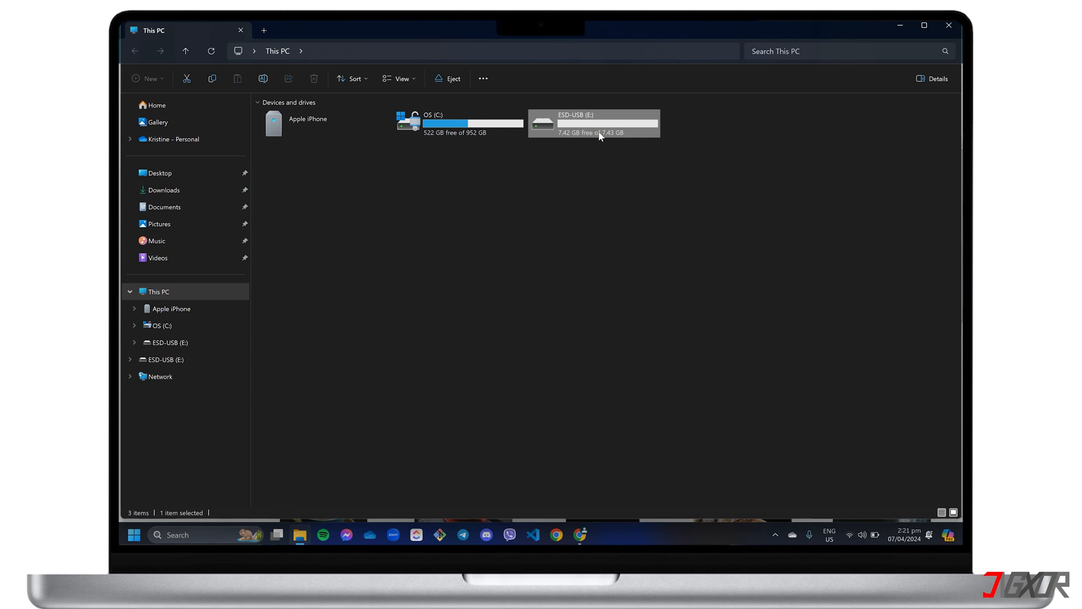
# - Open the ESD-USB (E:) drive and right-click the iCloud Photos zip archive
pyautogui.doubleClick(593, 123)
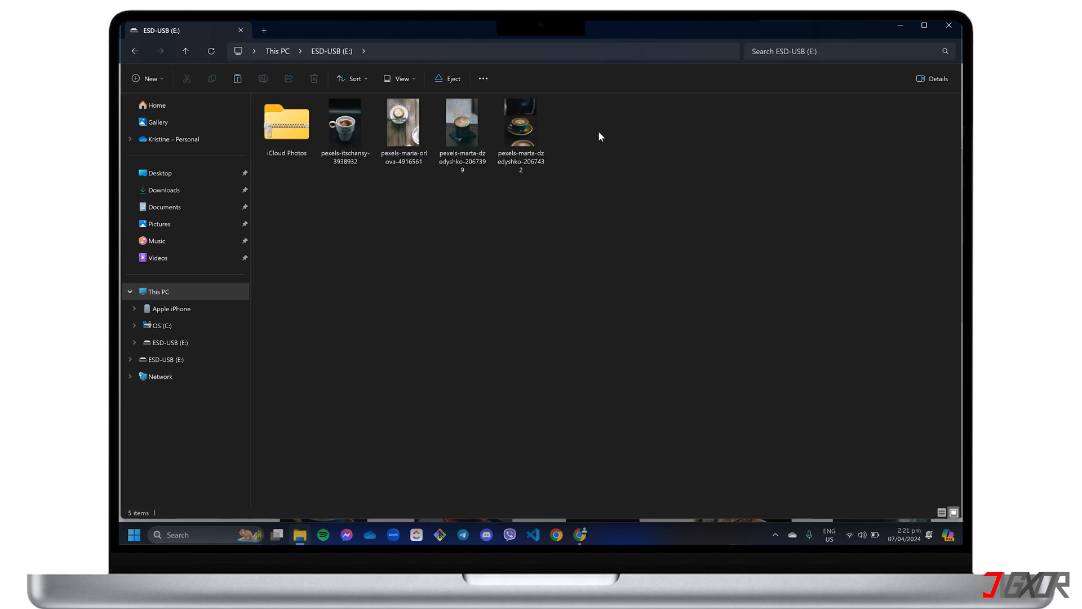
pyautogui.click(286, 123)
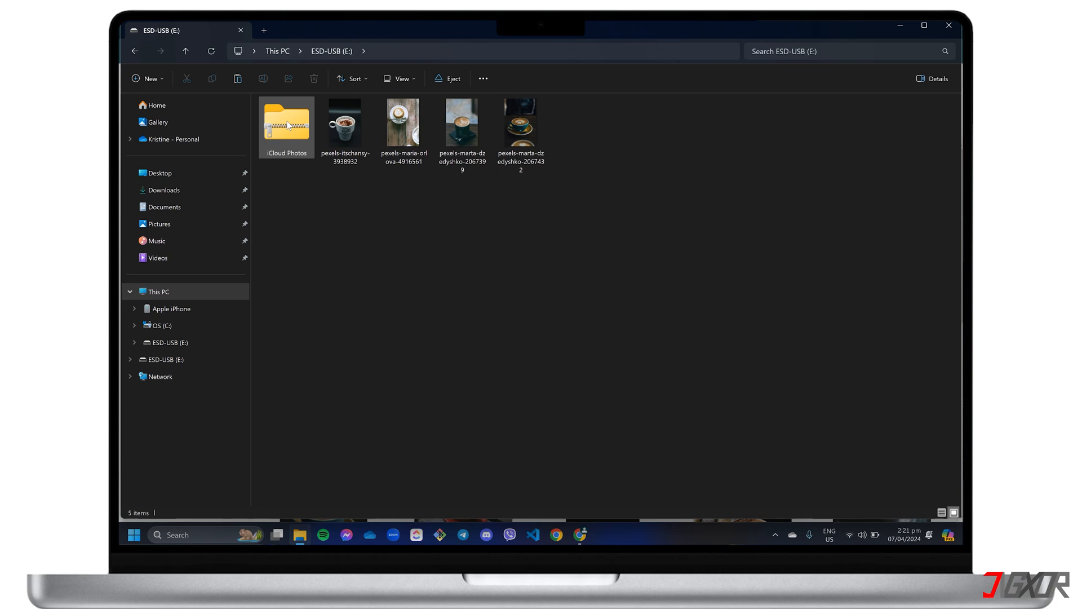
pyautogui.rightClick(286, 124)
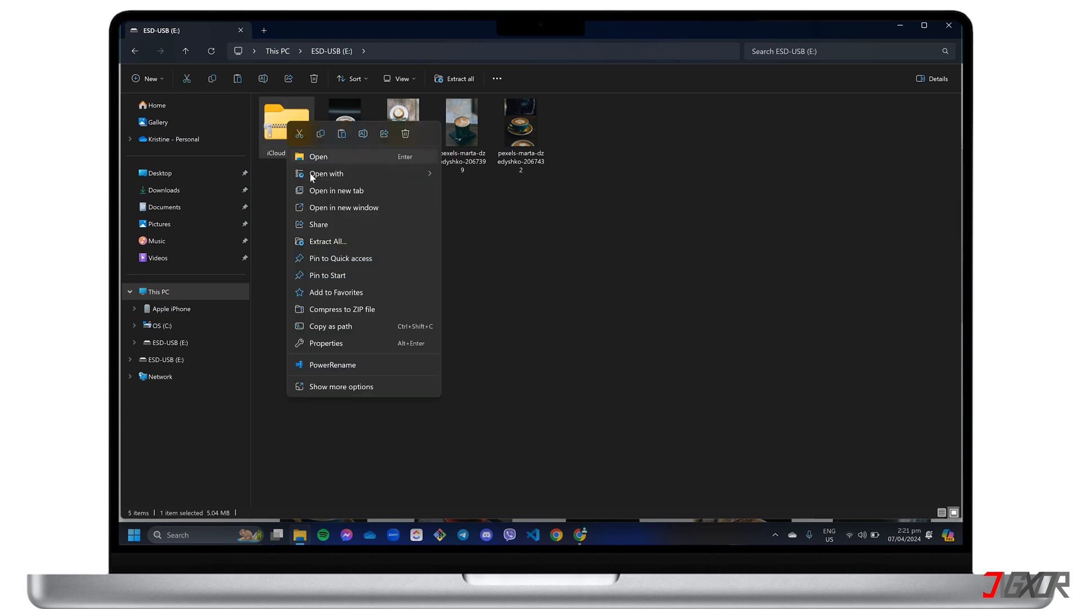
# - Extract the zip to E:\iCloud Photos and open the extracted folder and its subfolder
pyautogui.click(327, 241)
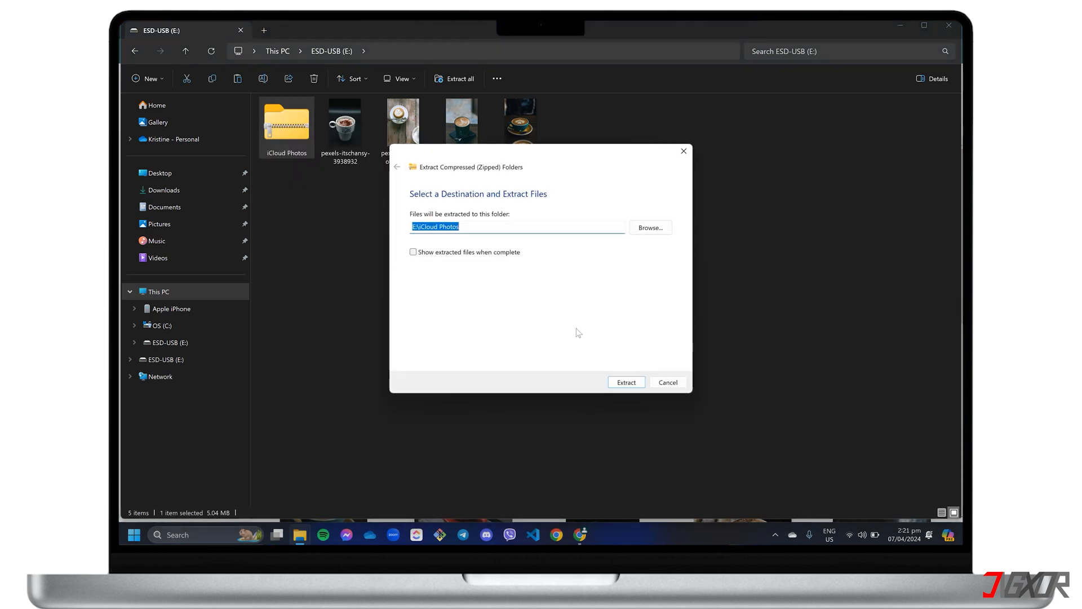
pyautogui.click(626, 381)
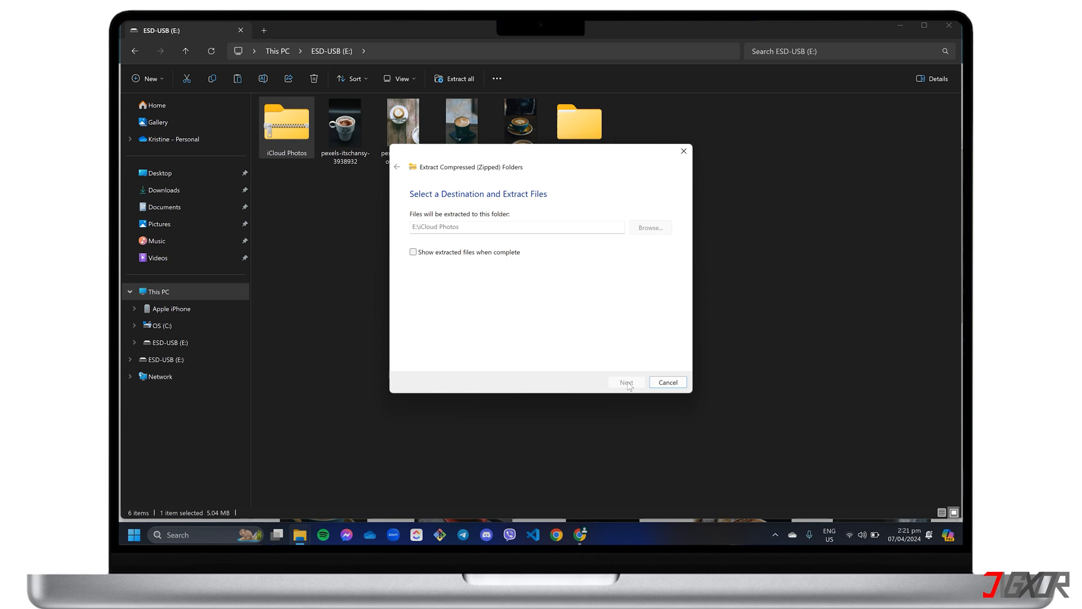
pyautogui.click(625, 382)
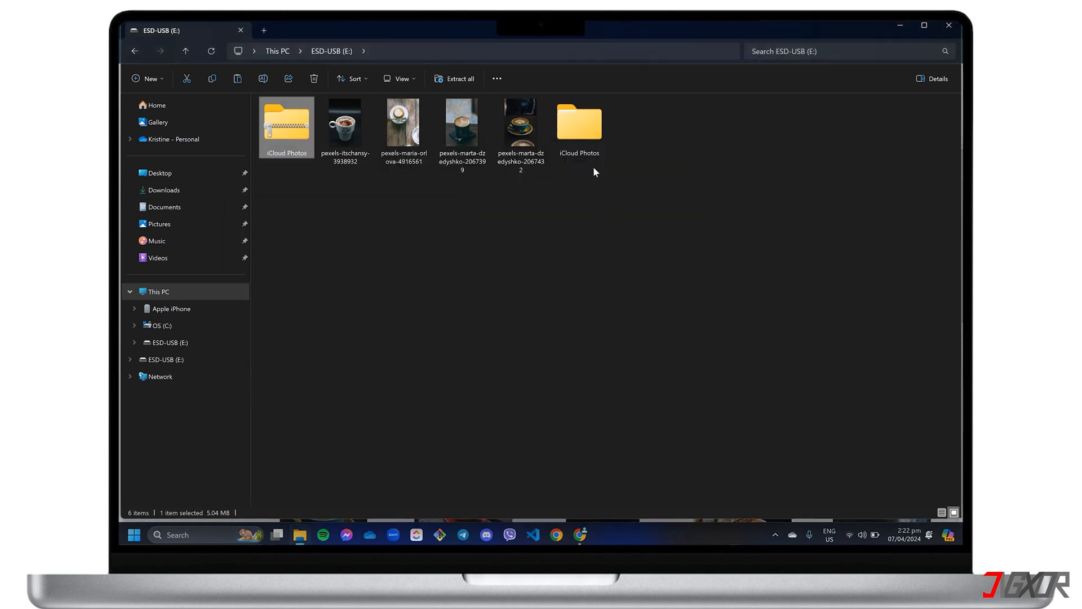
pyautogui.doubleClick(579, 128)
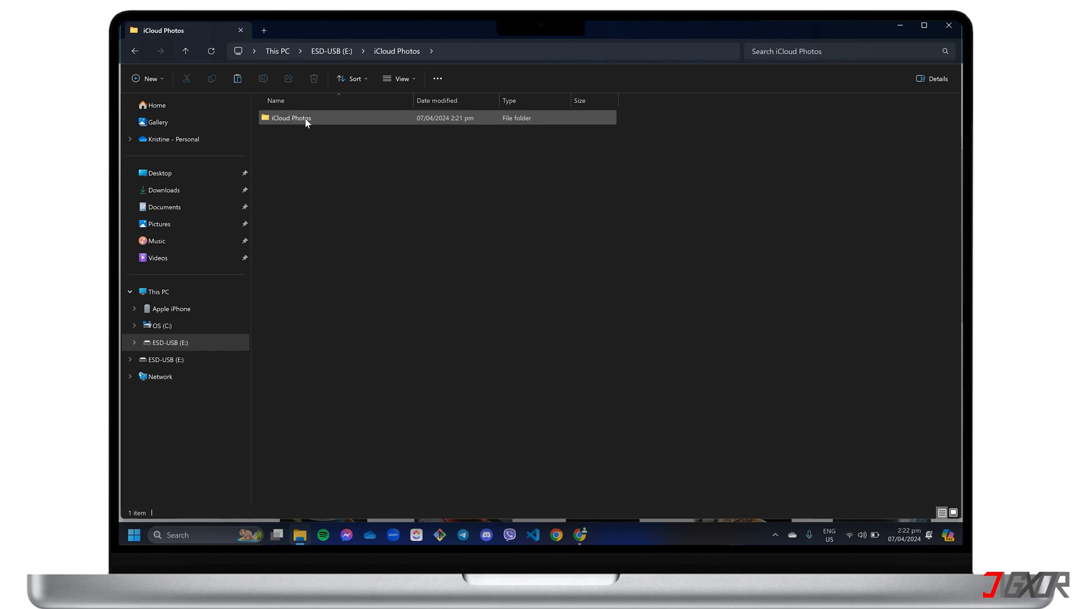
pyautogui.doubleClick(289, 118)
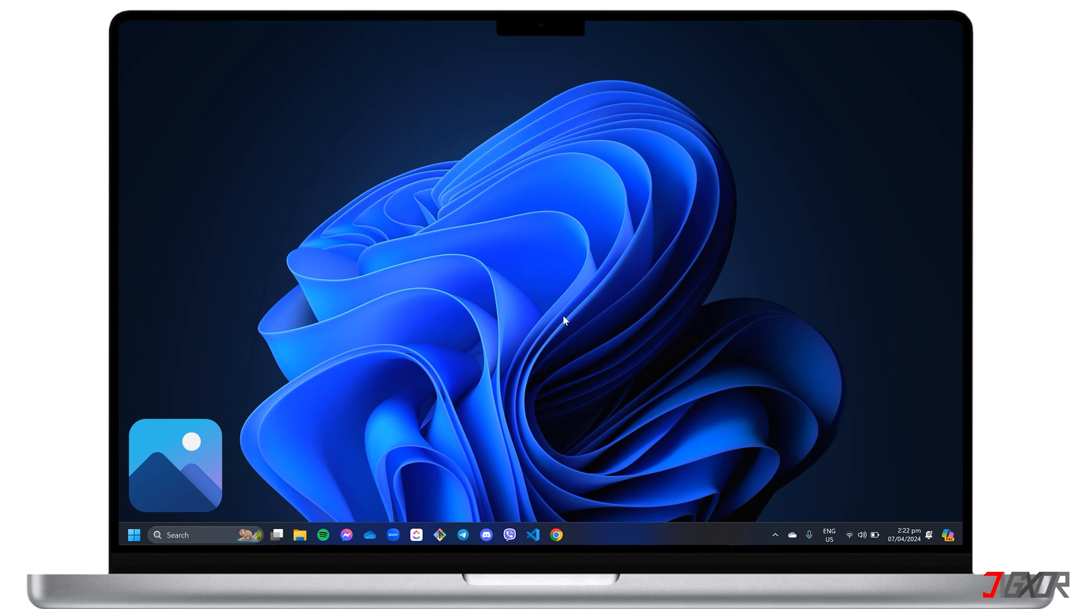
# - Launch the pinned Photos app from the Start menu
pyautogui.click(133, 534)
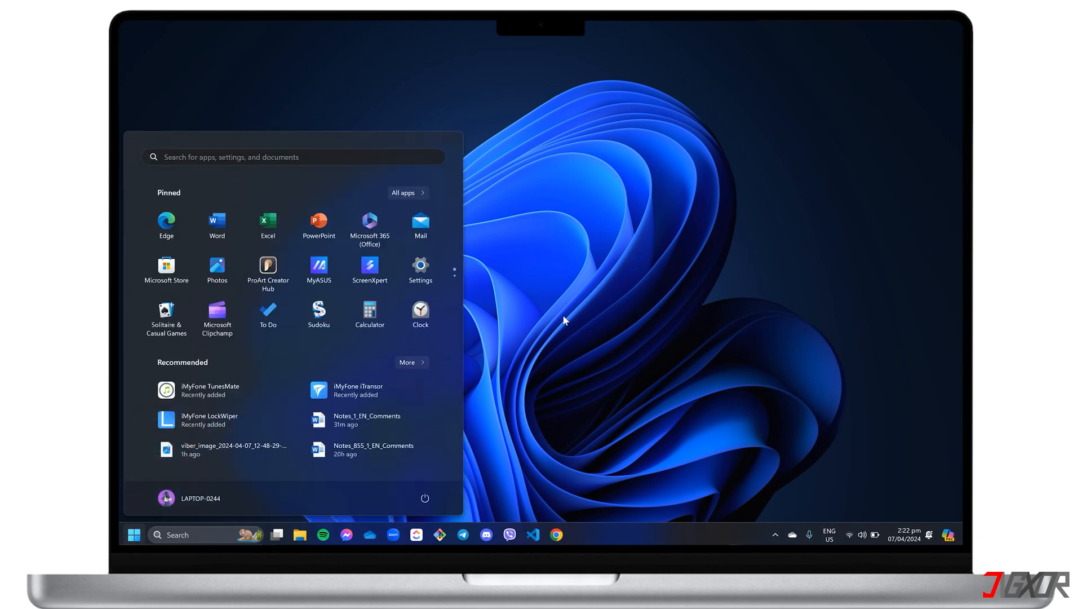
pyautogui.click(217, 268)
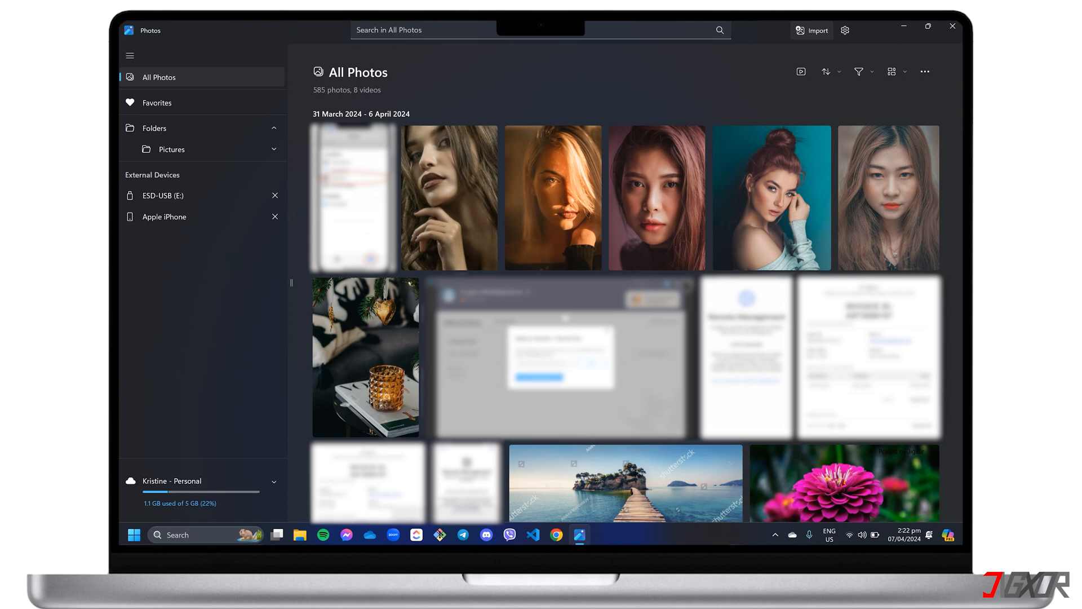
pyautogui.moveTo(171, 129)
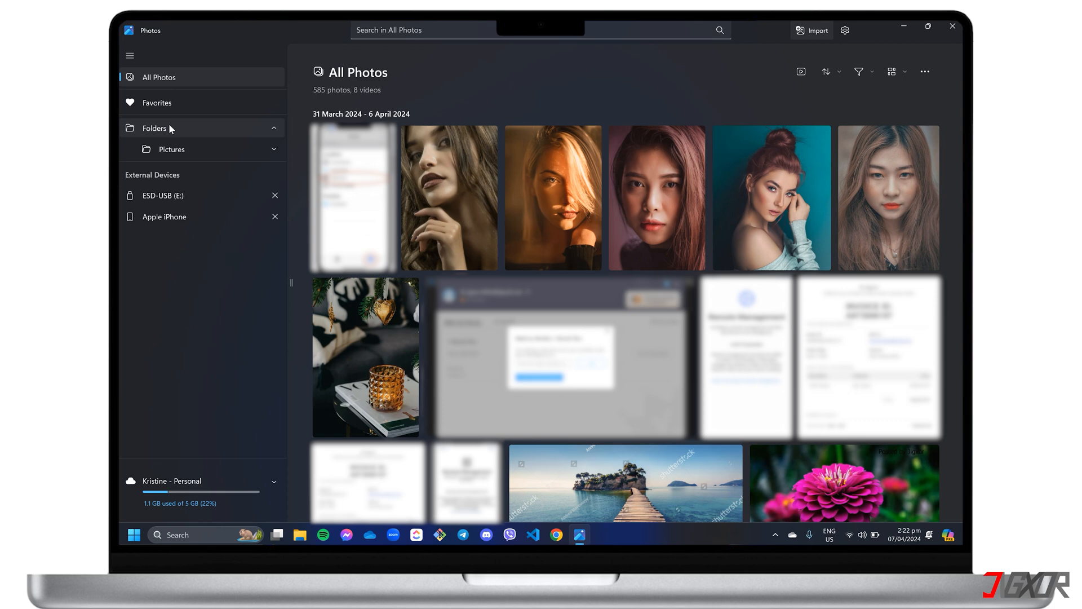
# - Add the ESD-USB (E:) drive as a Photos library folder via Add folder
pyautogui.click(155, 128)
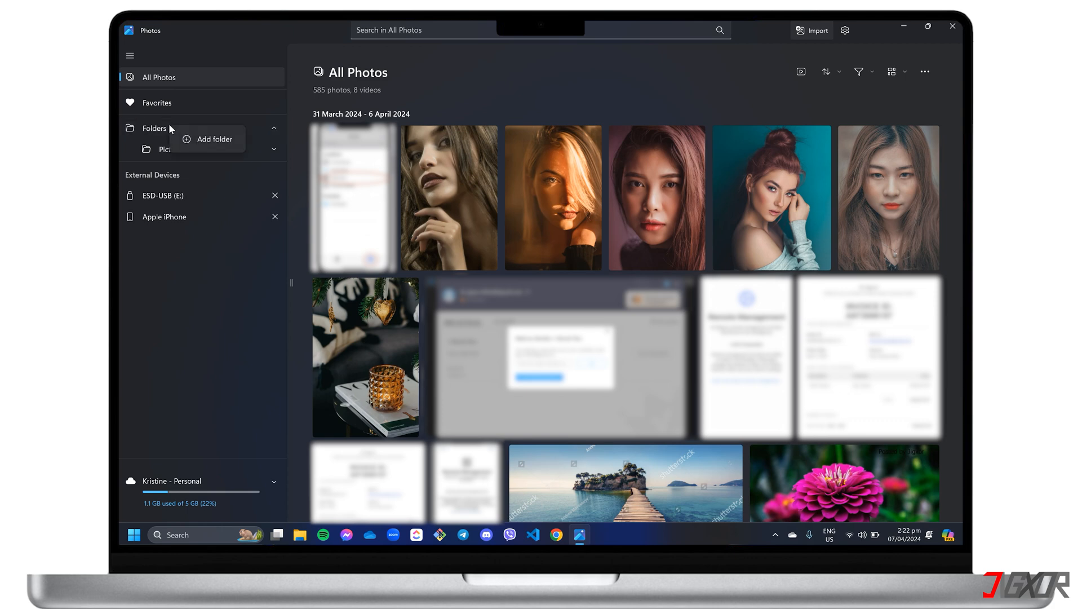
pyautogui.click(214, 139)
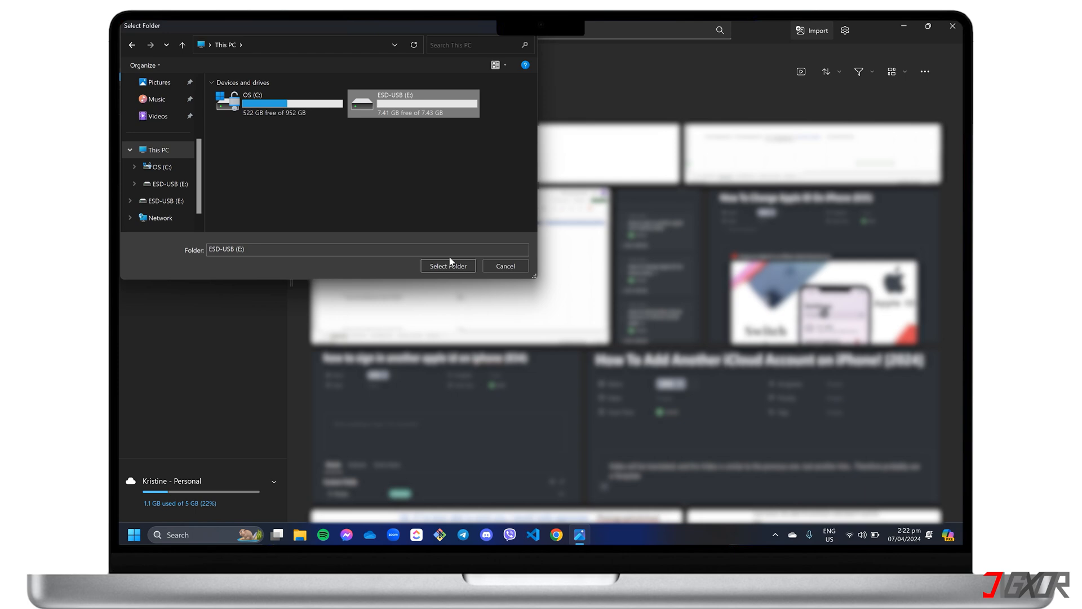
pyautogui.click(447, 265)
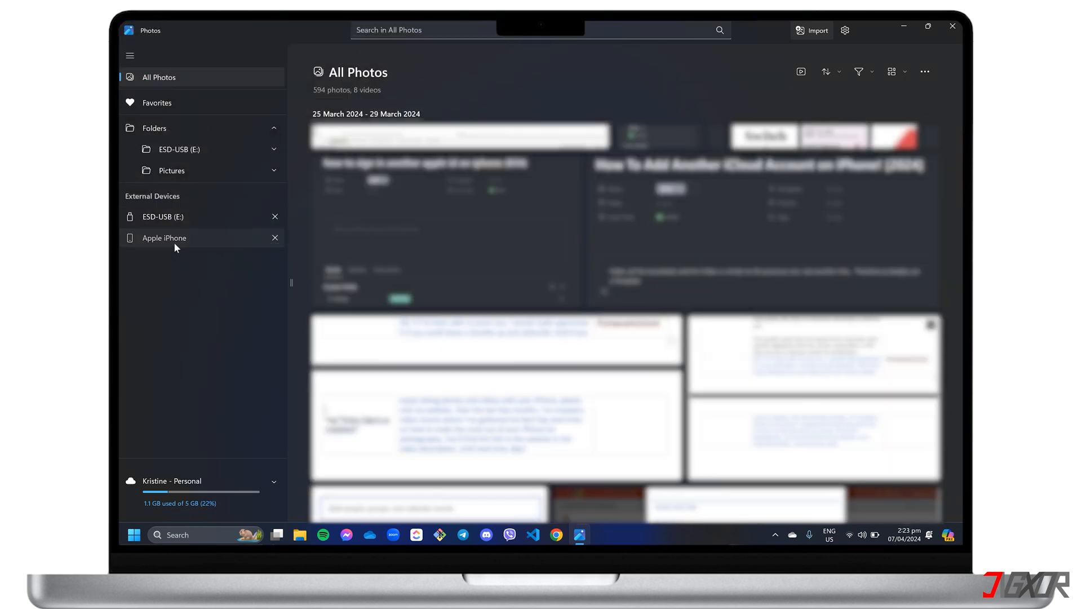
# - Select all 11 Apple iPhone photos and import them to ESD-USB (E:)
pyautogui.click(164, 237)
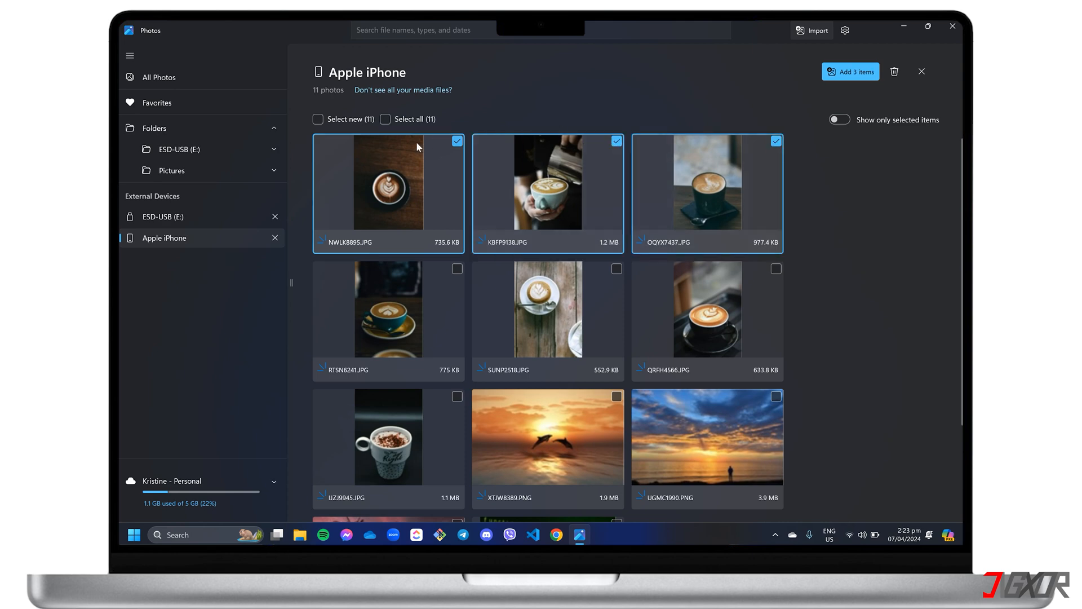
pyautogui.click(385, 119)
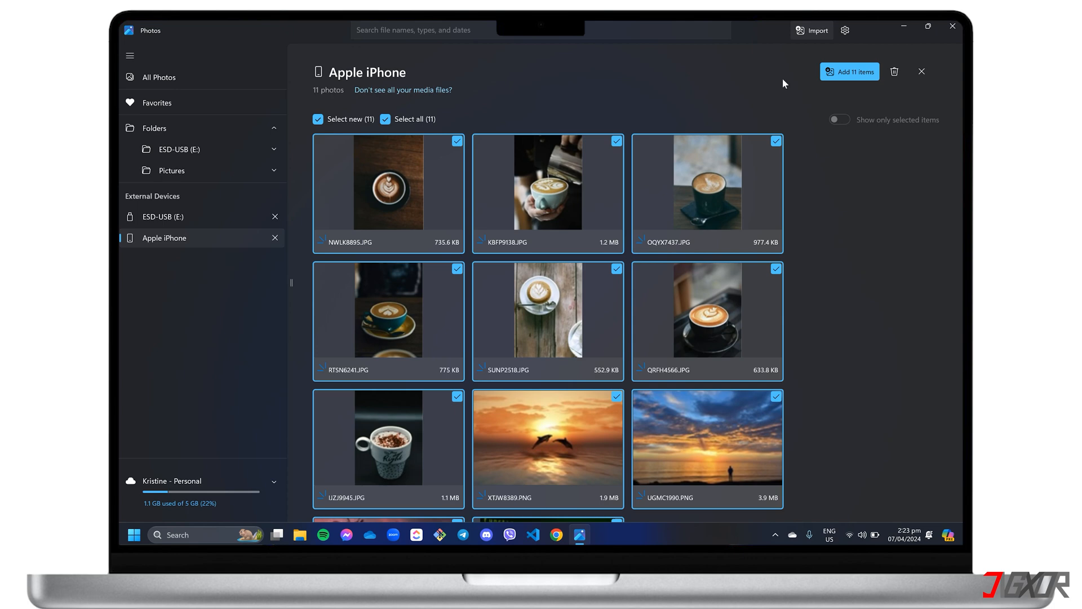
pyautogui.click(850, 71)
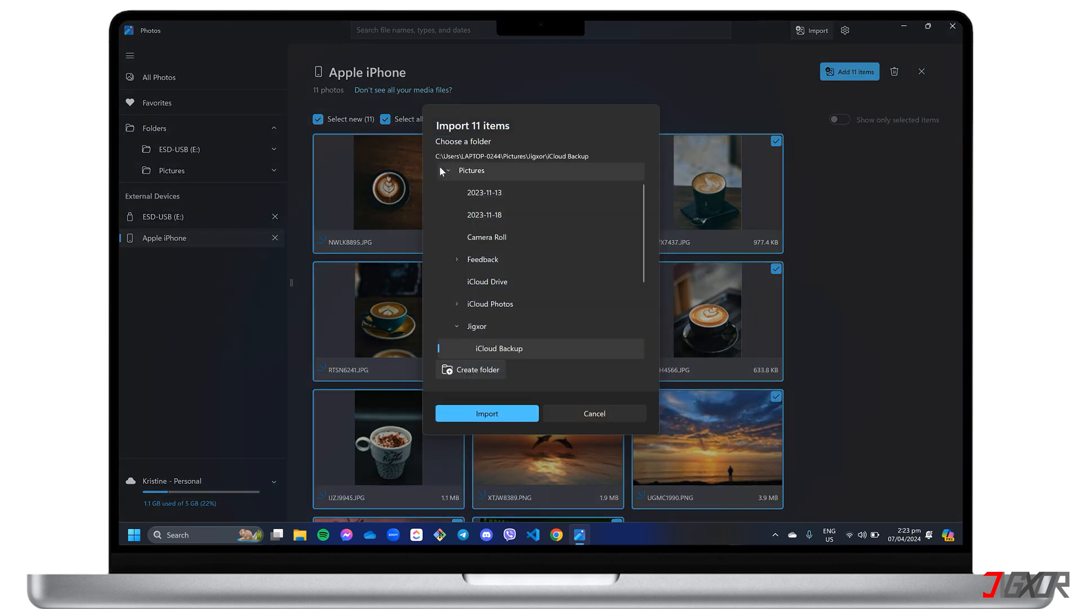
pyautogui.click(442, 170)
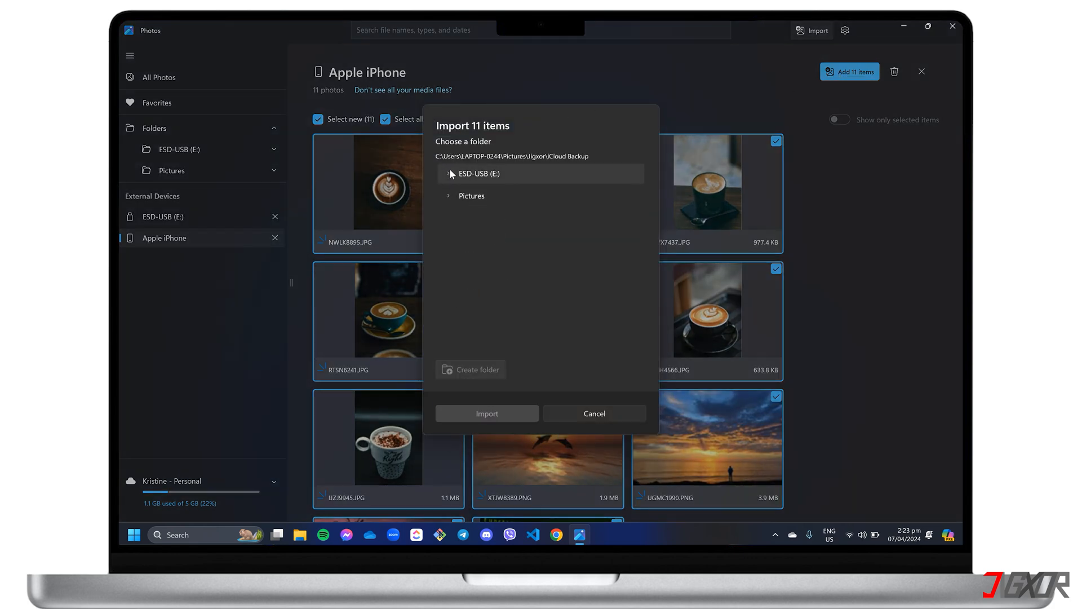
pyautogui.click(479, 173)
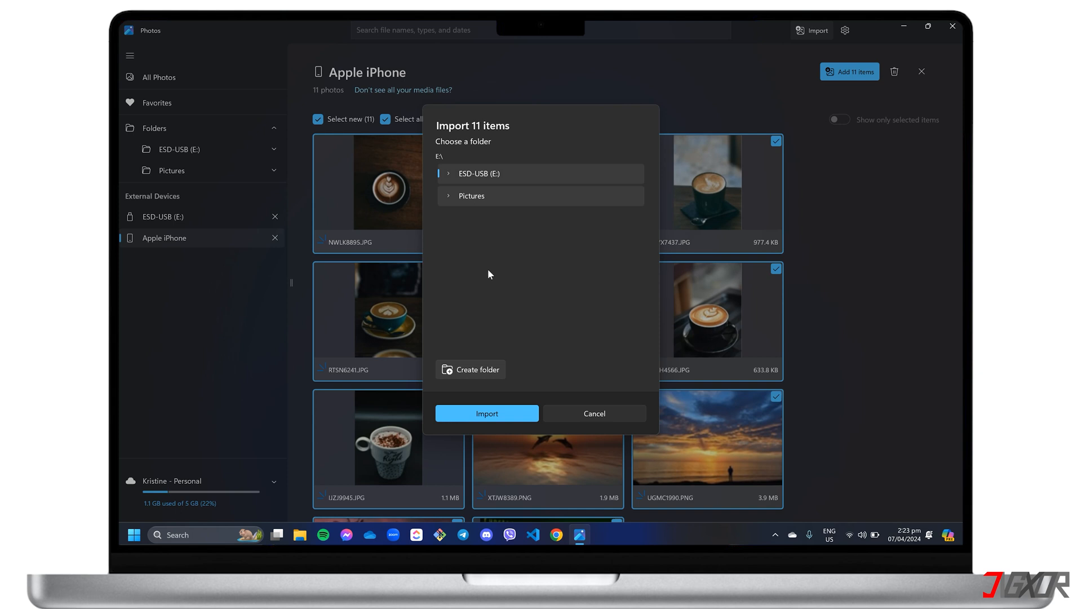
pyautogui.click(487, 413)
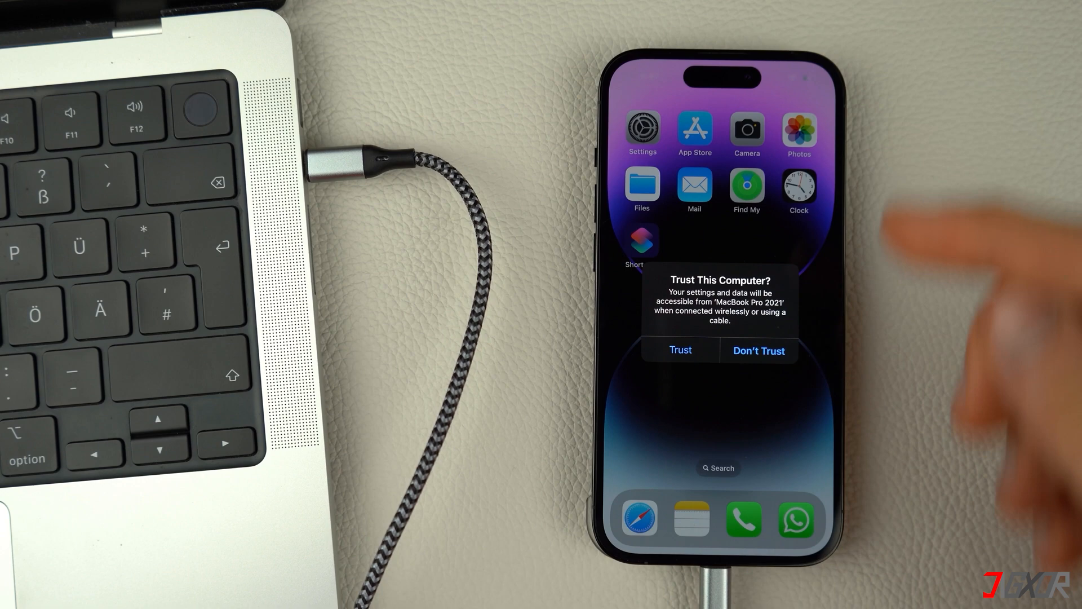
# - Tap Trust on the iPhone's Trust This Computer prompt and confirm
pyautogui.click(680, 350)
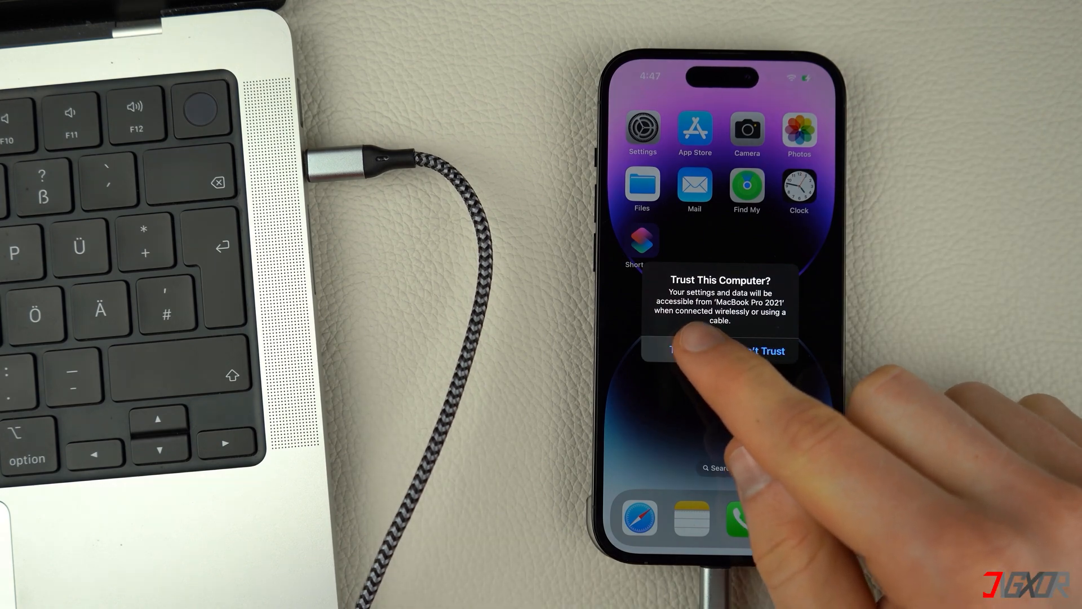
pyautogui.click(697, 350)
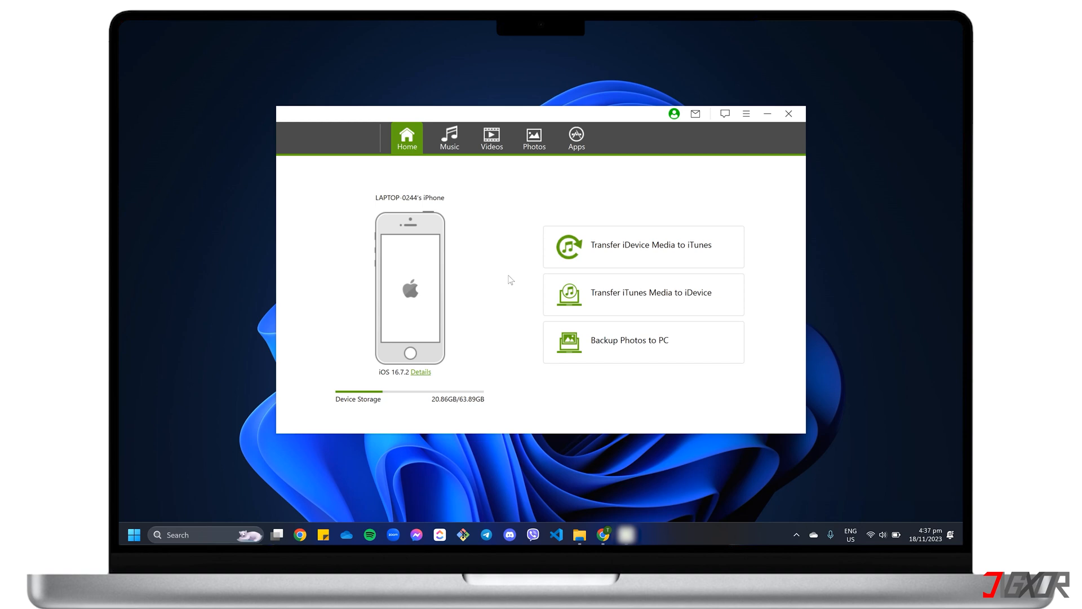
pyautogui.moveTo(693, 348)
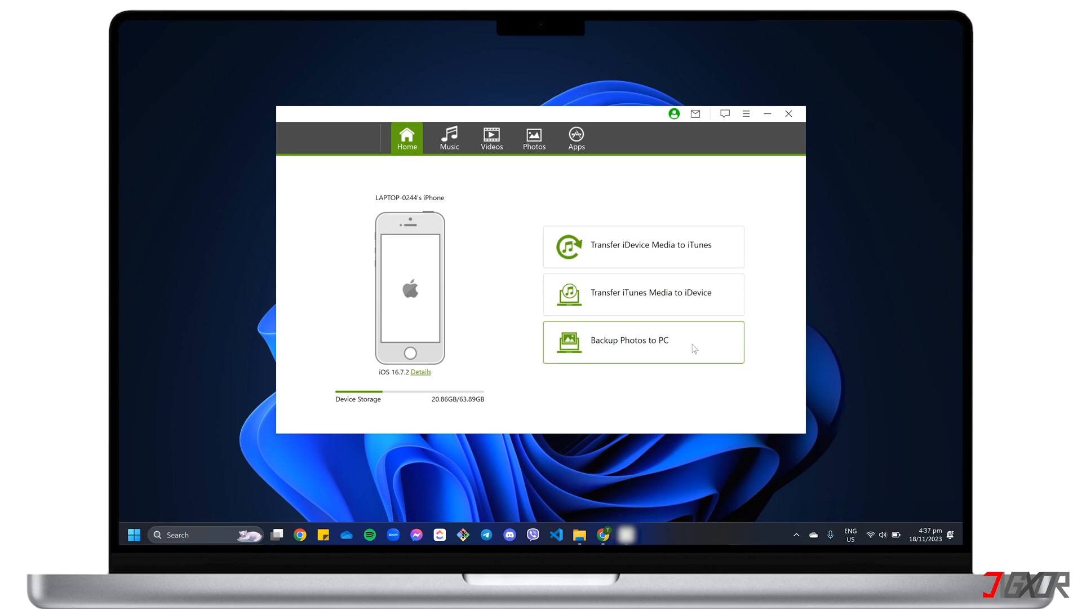
# - Select the coffee photos in TunesMate Photos and Export to PC on ESD-USB (E:)
pyautogui.click(534, 136)
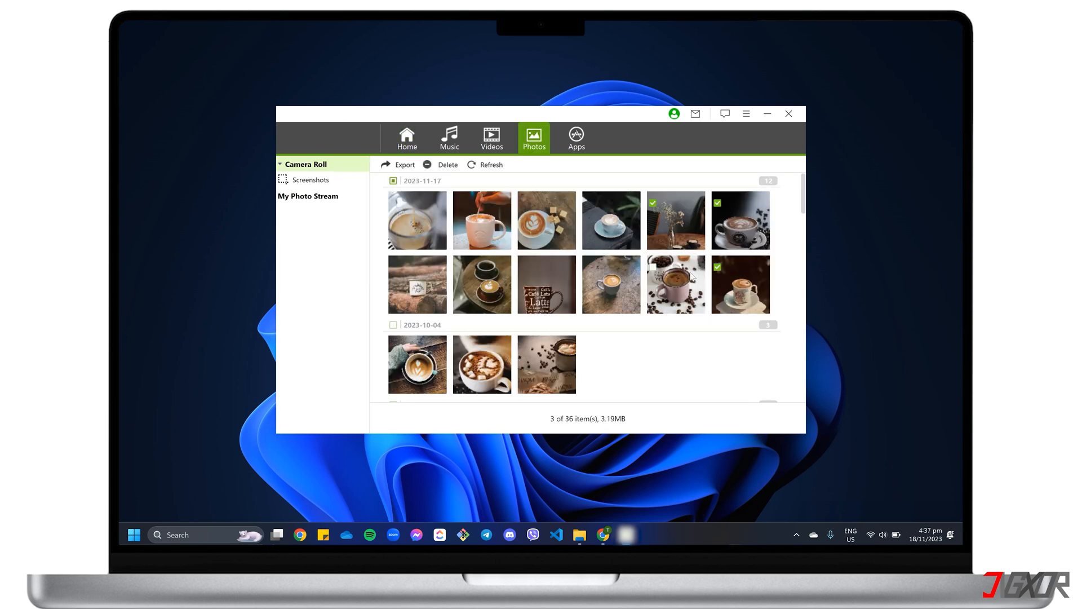
pyautogui.click(675, 283)
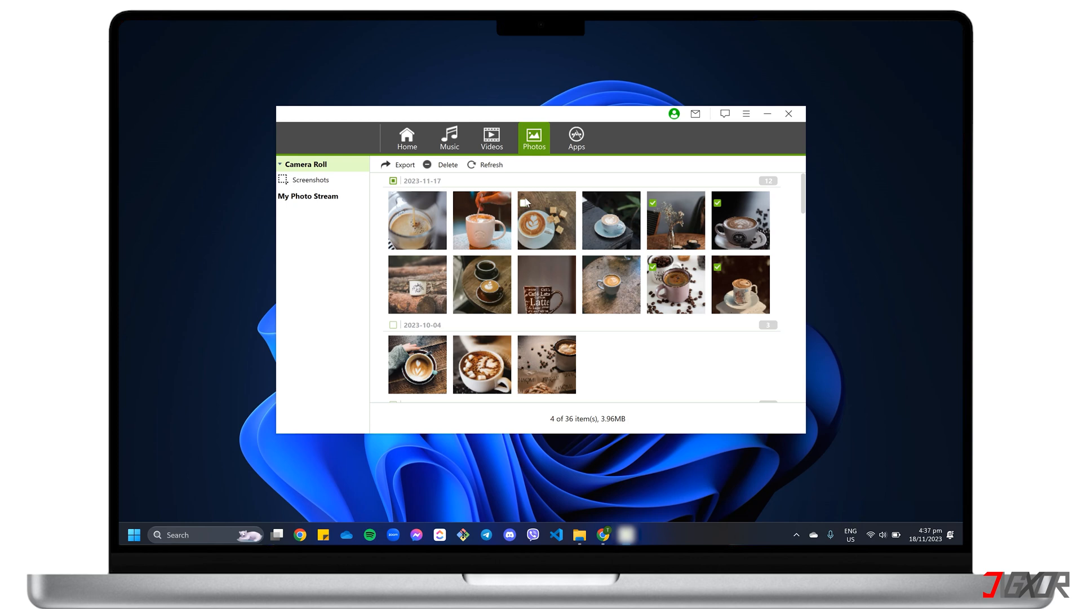
pyautogui.click(404, 165)
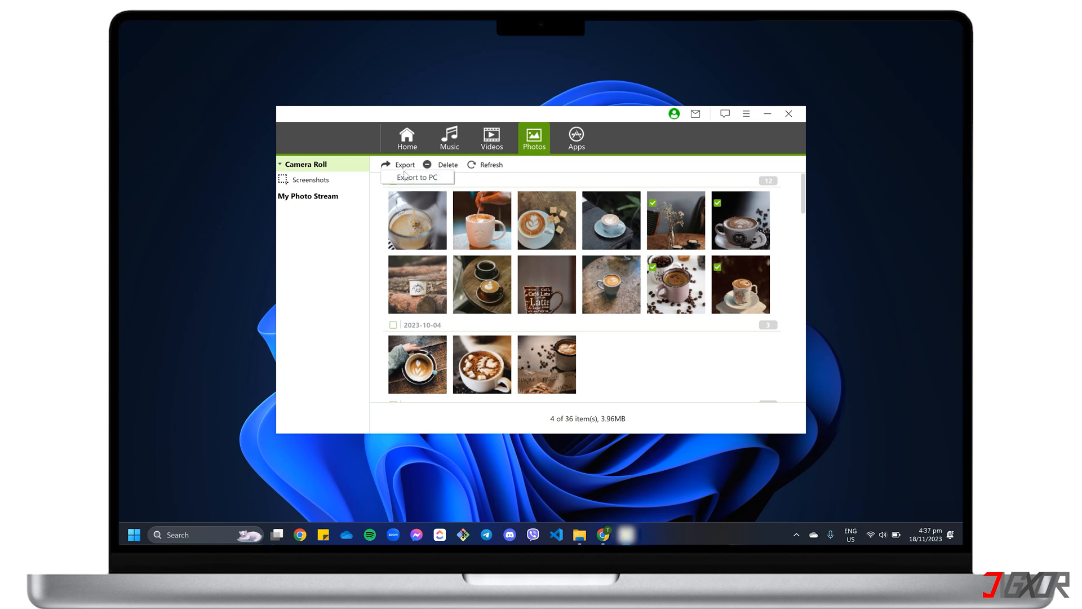
pyautogui.click(417, 176)
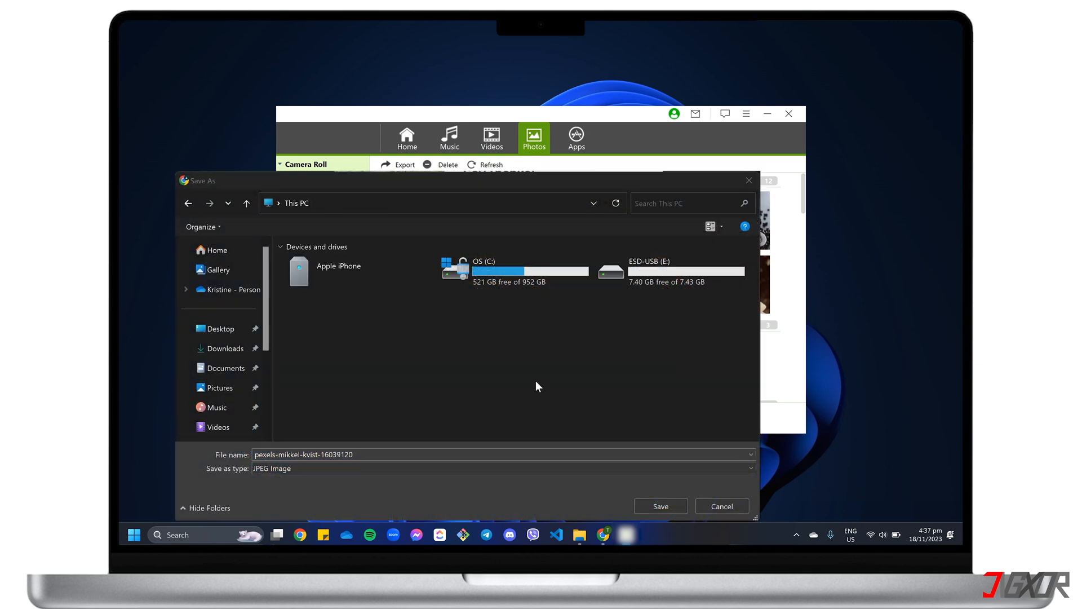
pyautogui.click(669, 271)
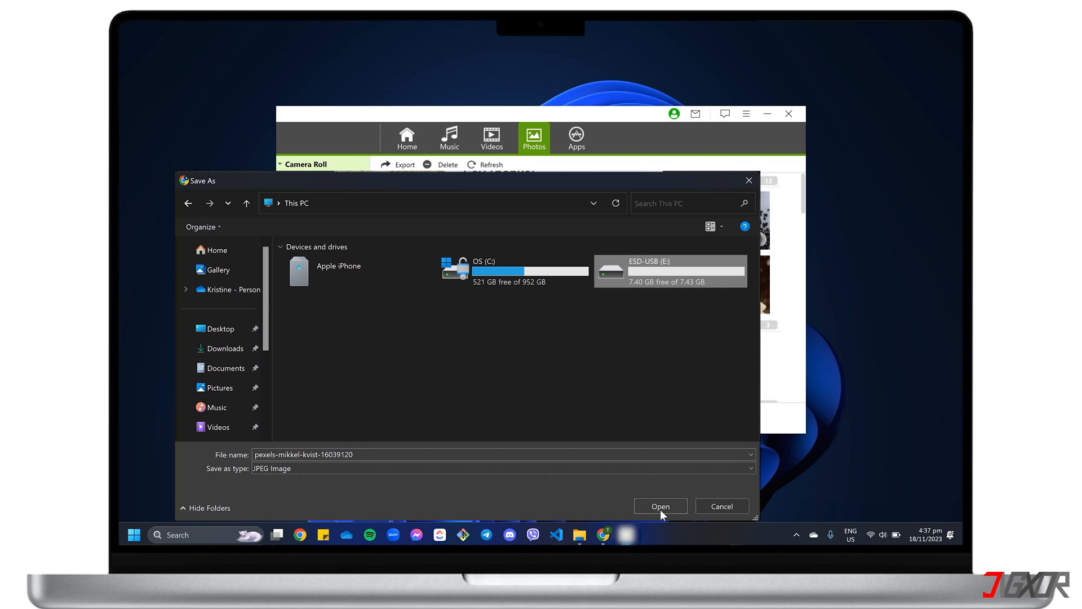
pyautogui.click(659, 506)
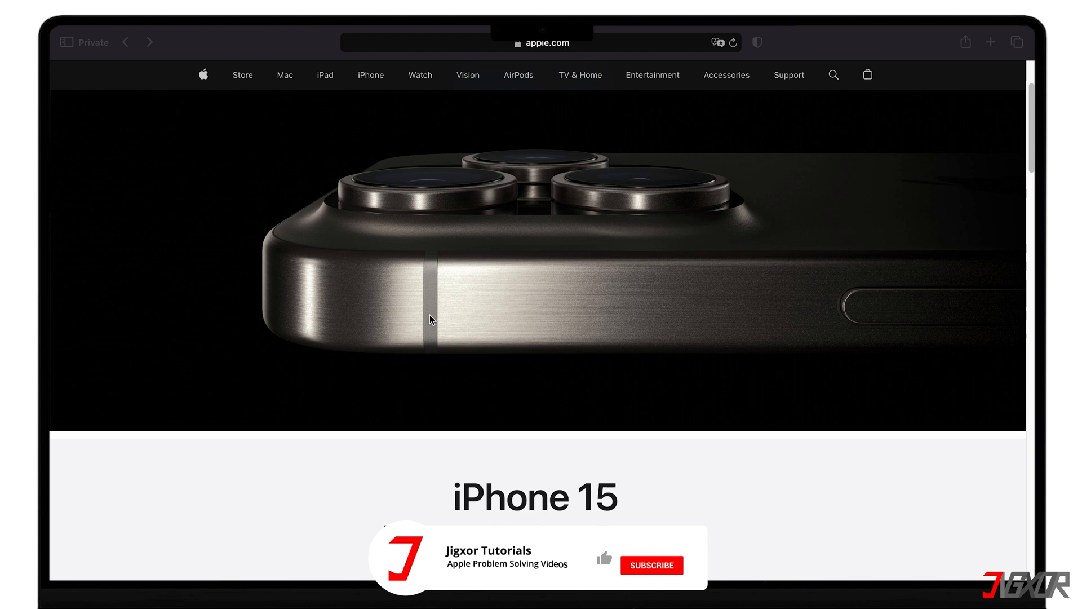
pyautogui.scroll(-3)
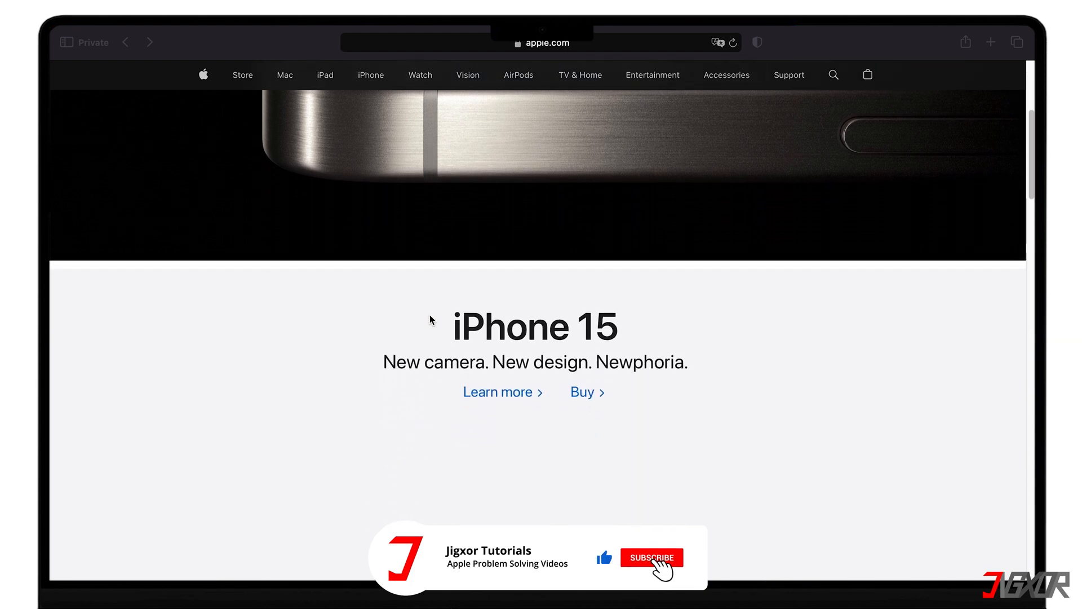
pyautogui.click(652, 557)
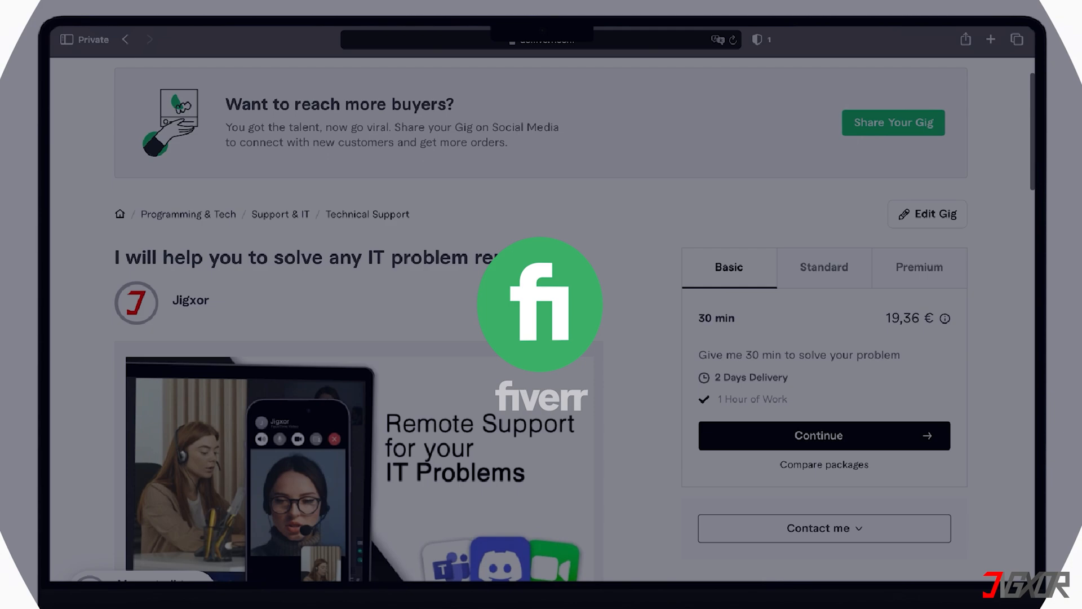
pyautogui.scroll(-3)
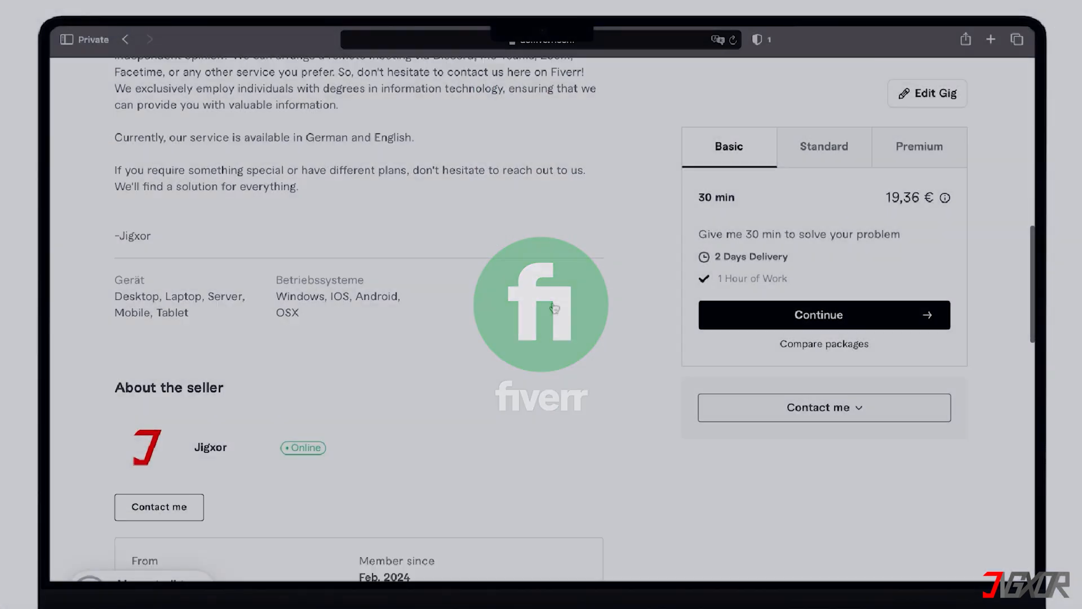